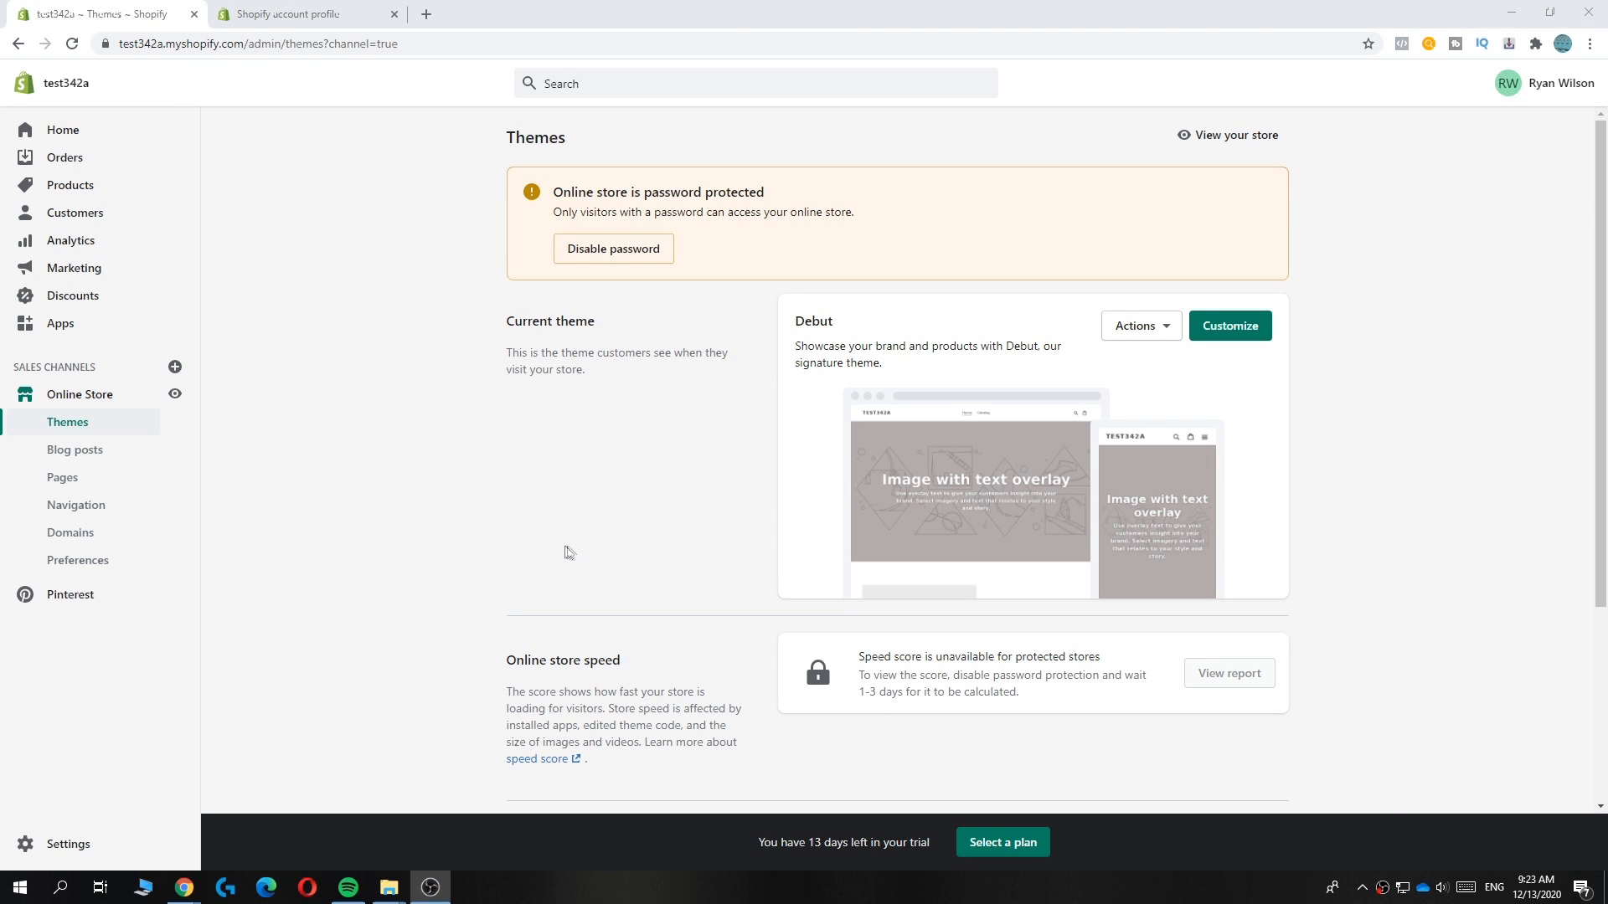
Step: Open Settings > Checkout, scroll to the English checkout language section, and open its translations
{"action": "scroll", "scroll_direction": "down", "scroll_amount": 3}
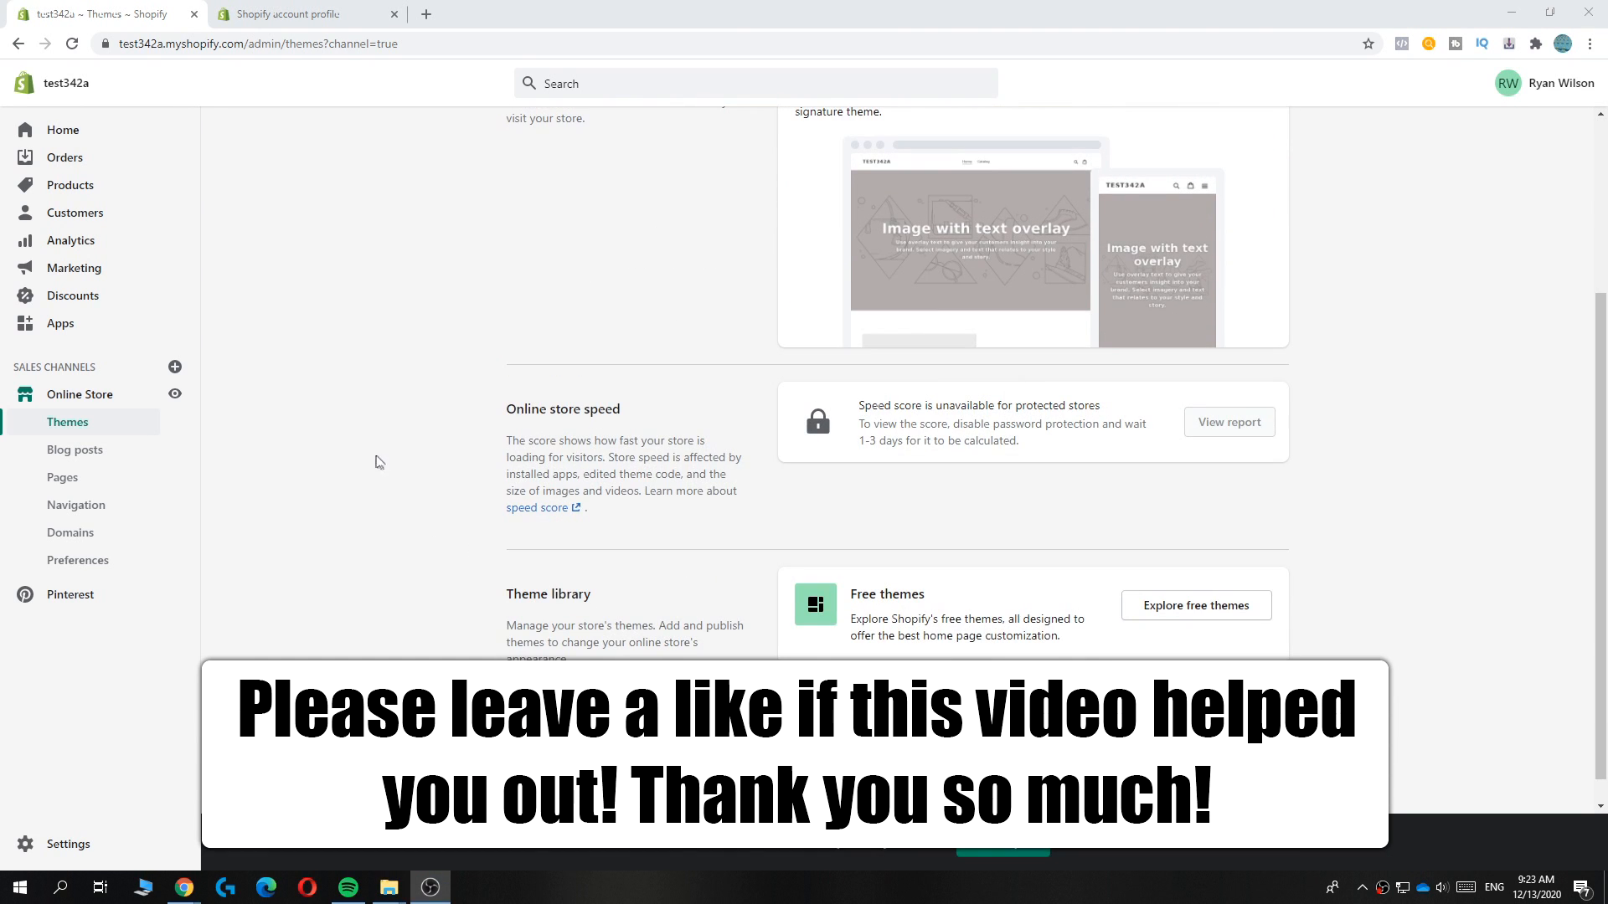
{"action": "scroll", "scroll_direction": "down", "scroll_amount": 3}
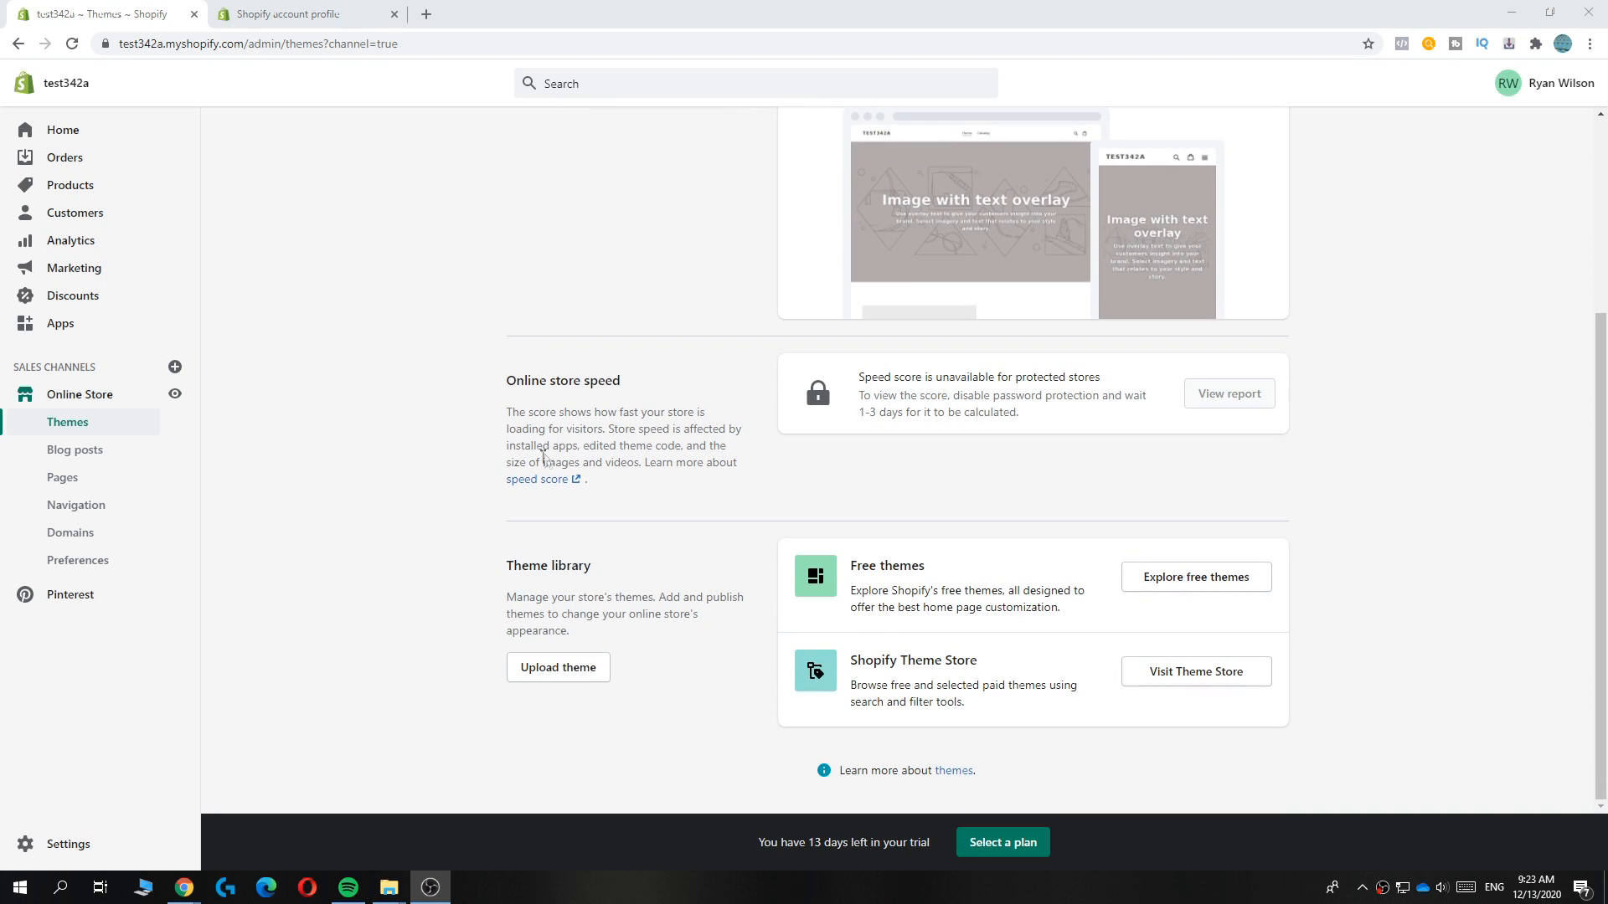
{"action": "scroll", "scroll_direction": "up", "scroll_amount": 3}
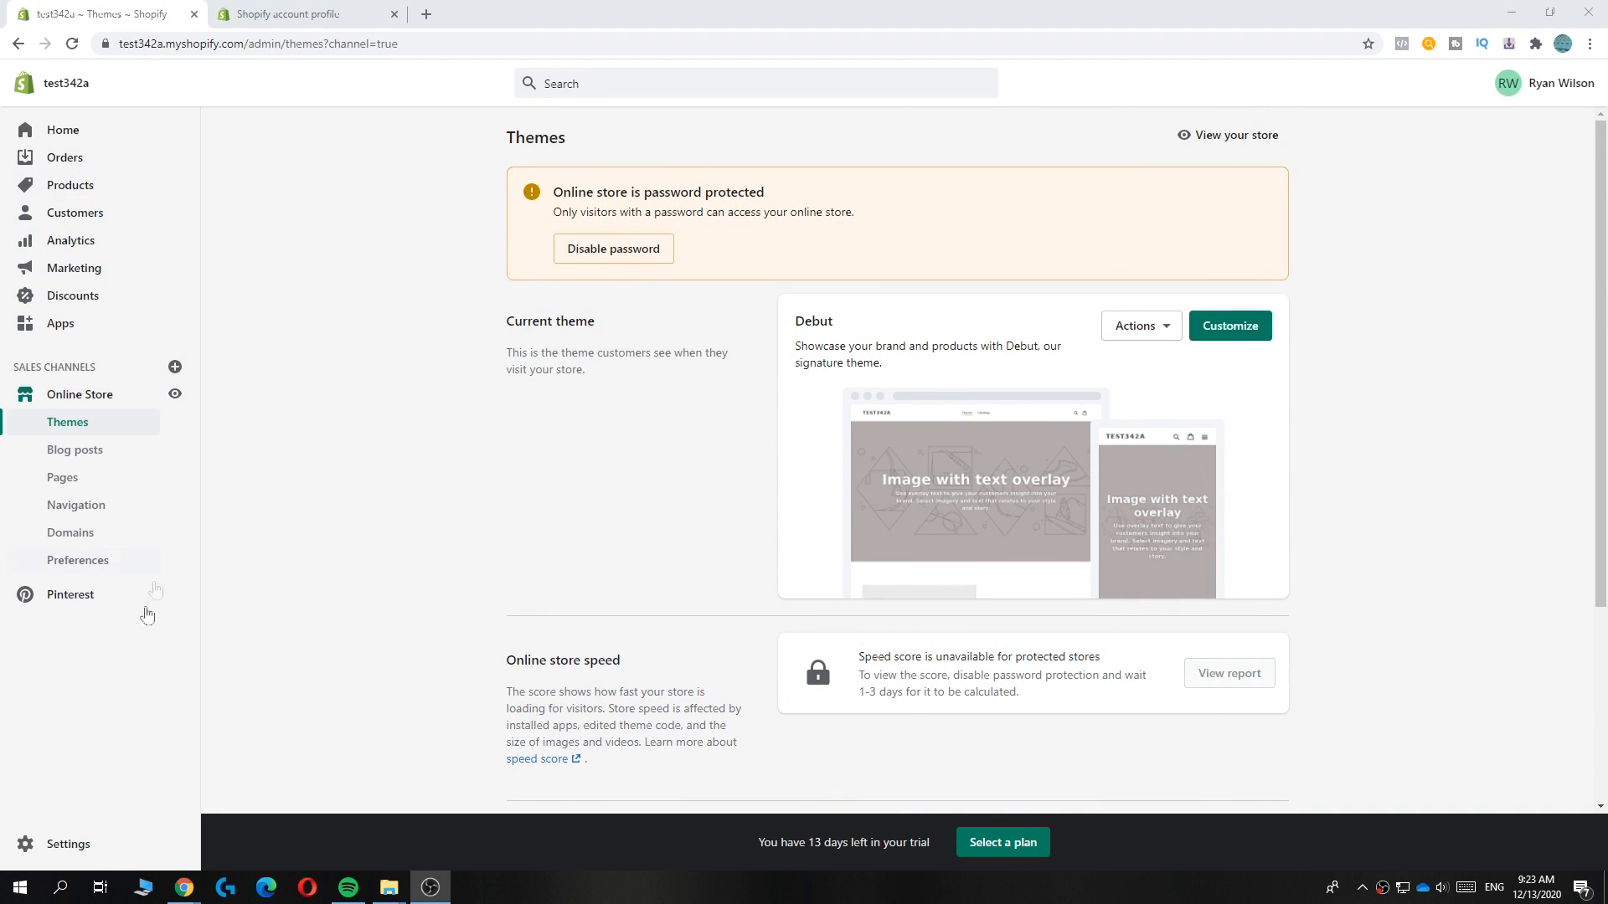
{"action": "left_click", "coordinate": [68, 844]}
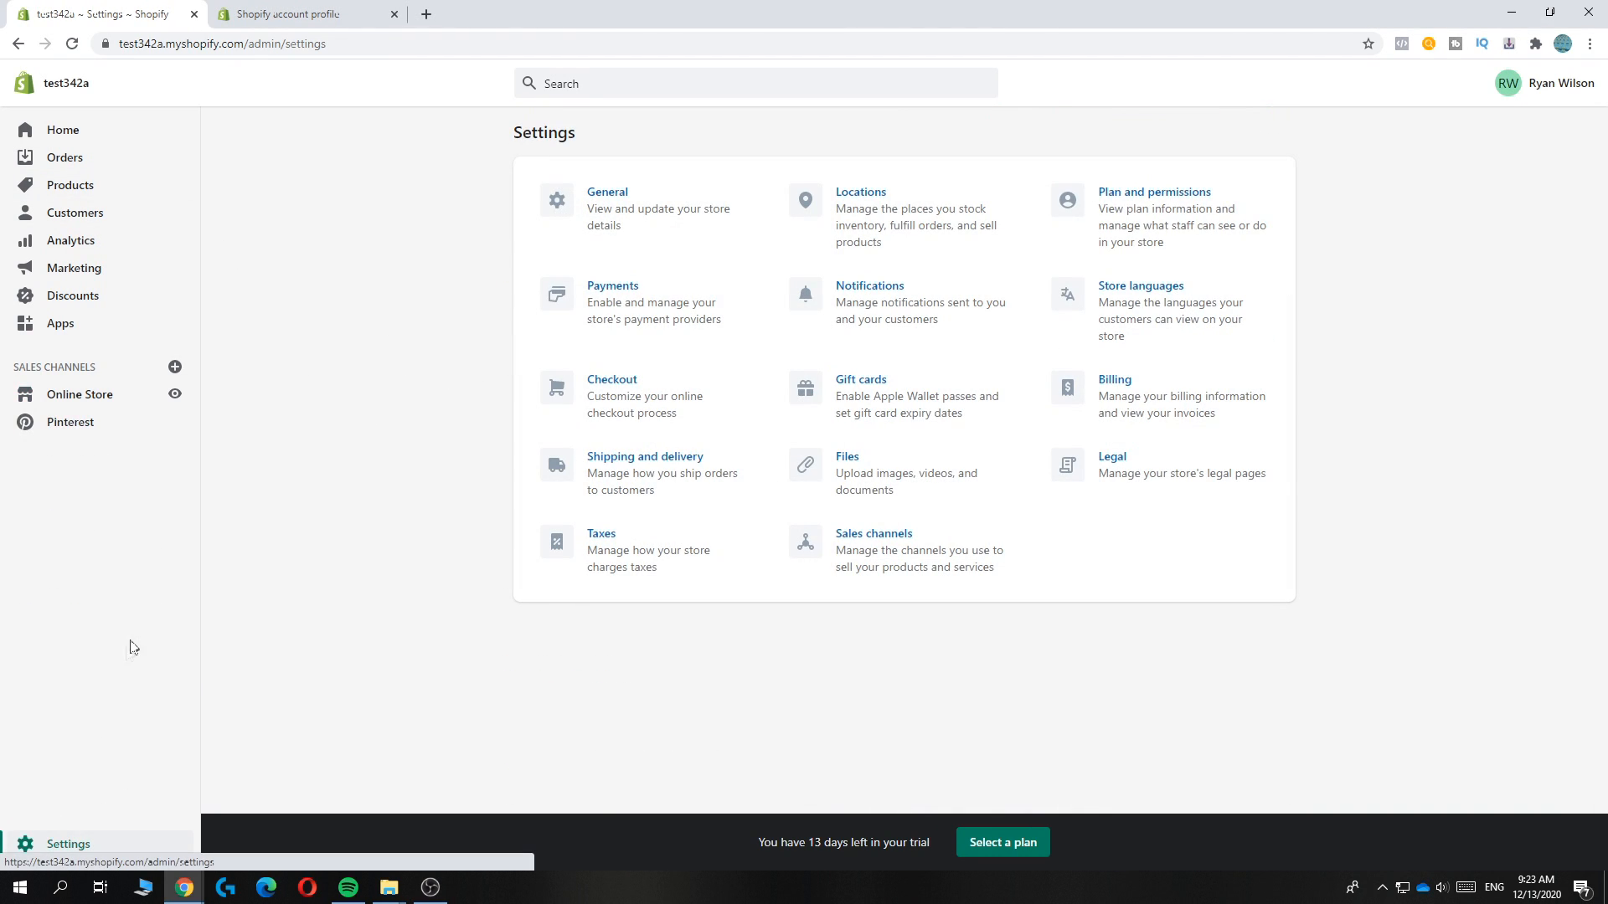
{"action": "left_click", "coordinate": [612, 378]}
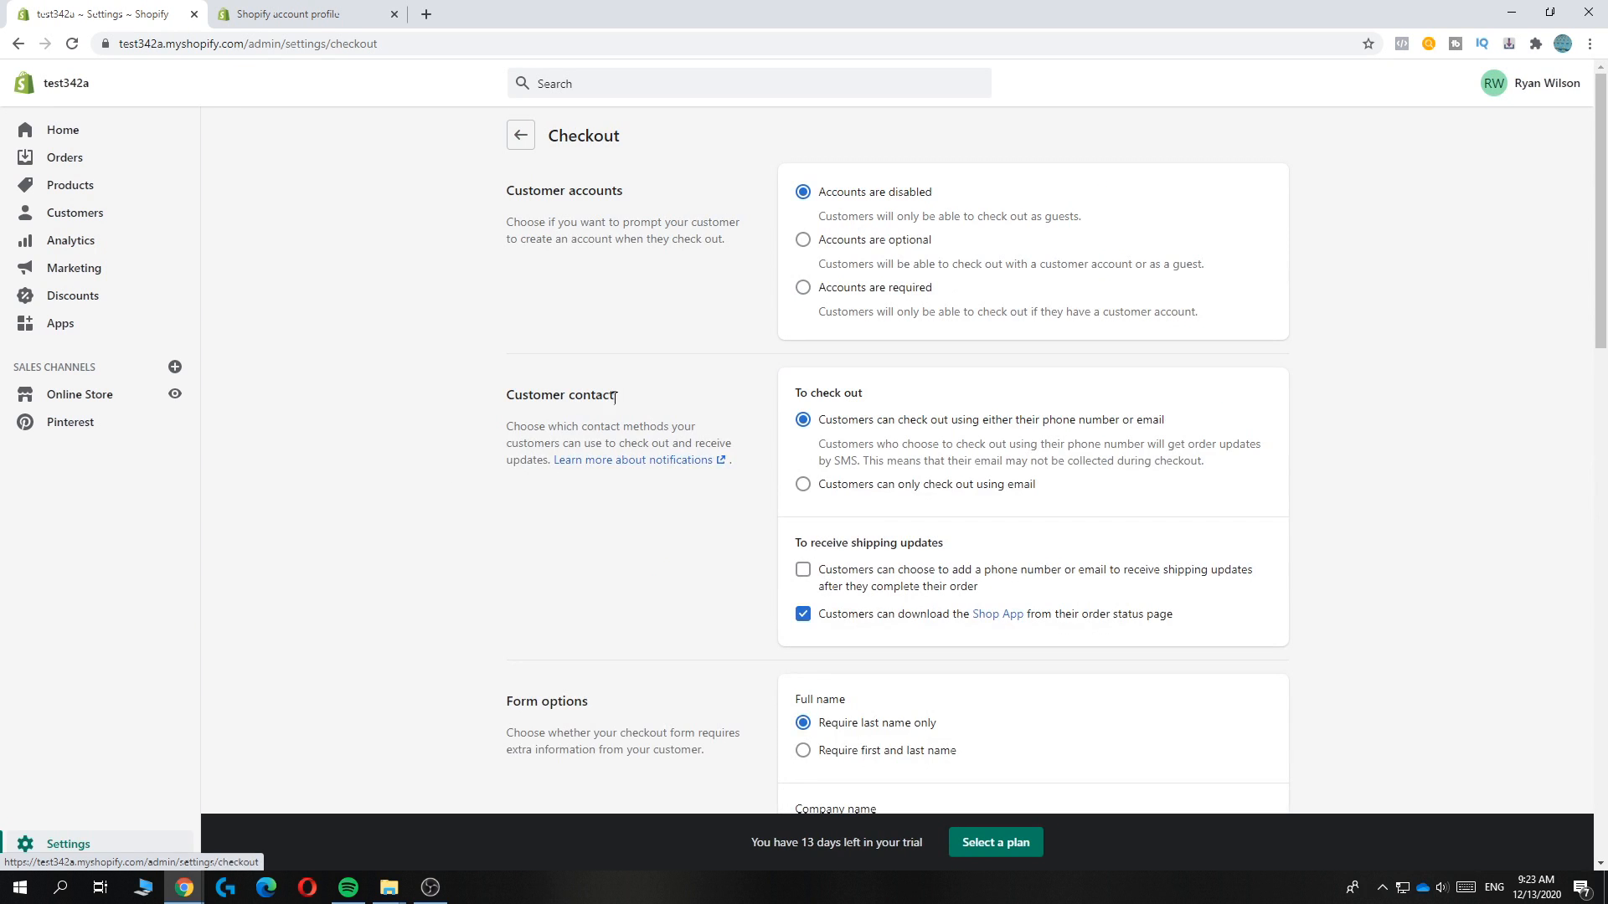
{"action": "scroll", "scroll_direction": "down", "scroll_amount": 3}
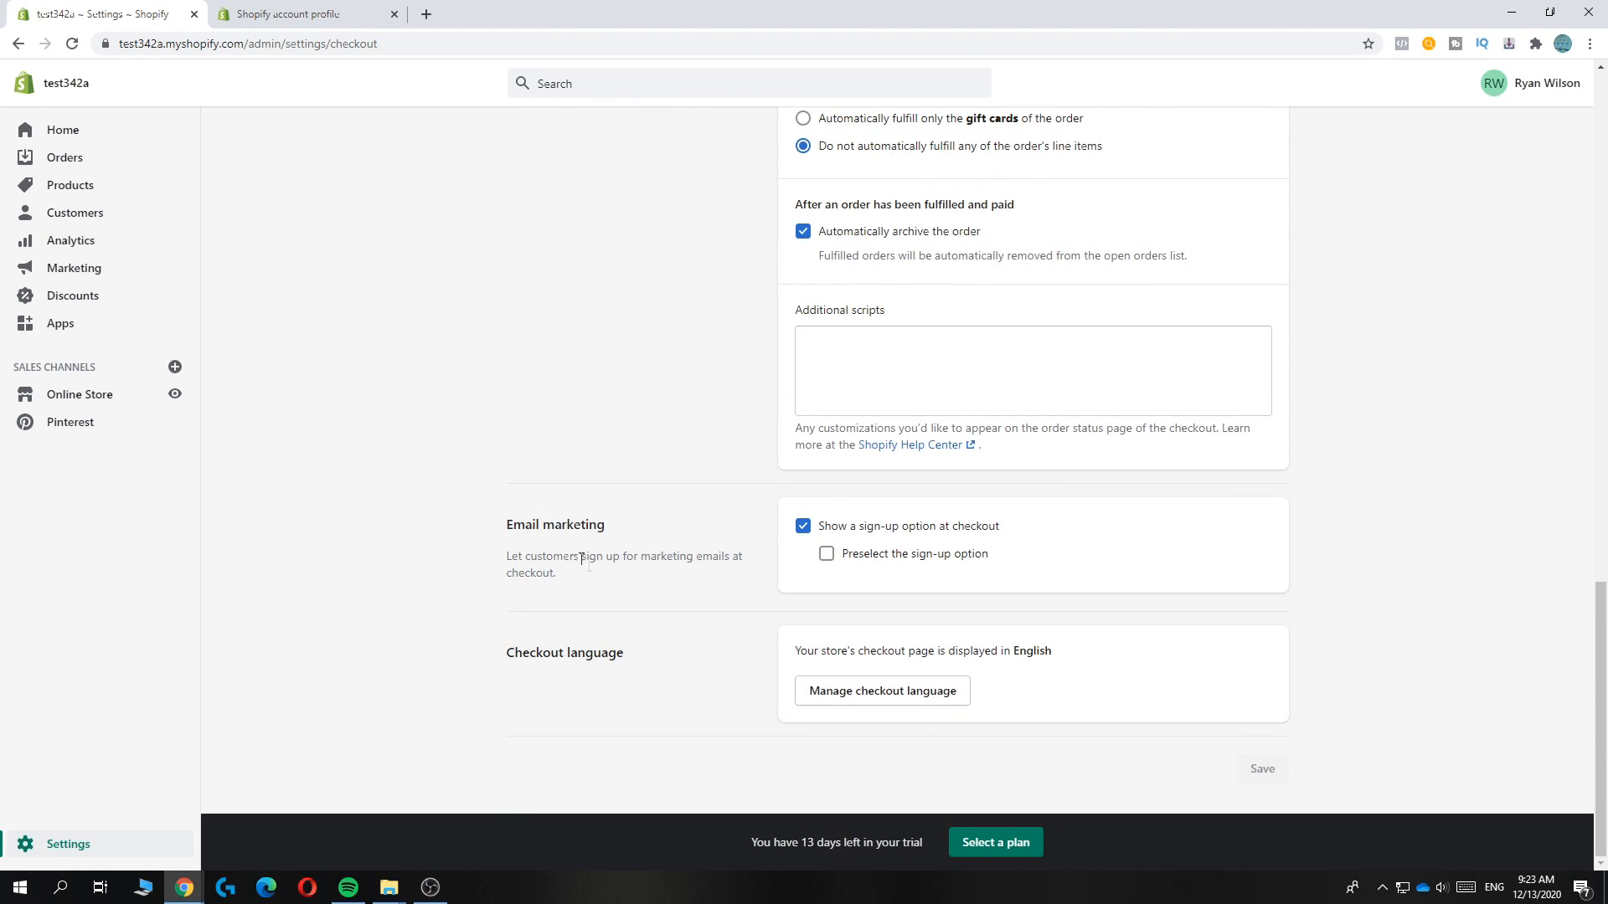
{"action": "left_click", "coordinate": [881, 690]}
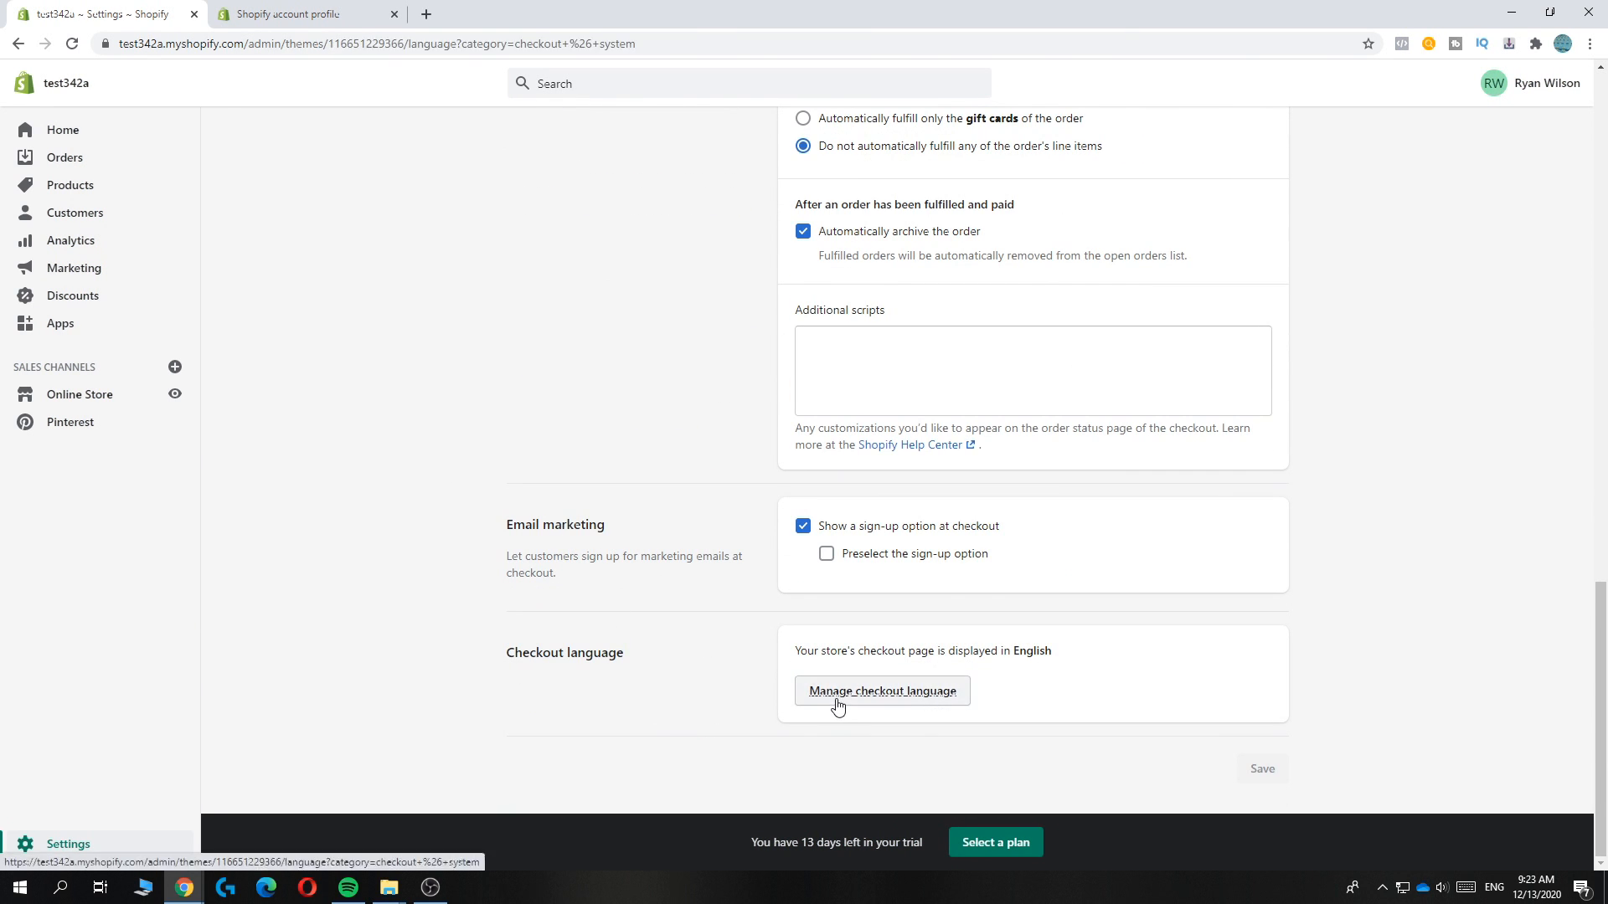
Step: Load the Checkout & system translations and scroll through the translation fields
{"action": "left_click", "coordinate": [881, 690]}
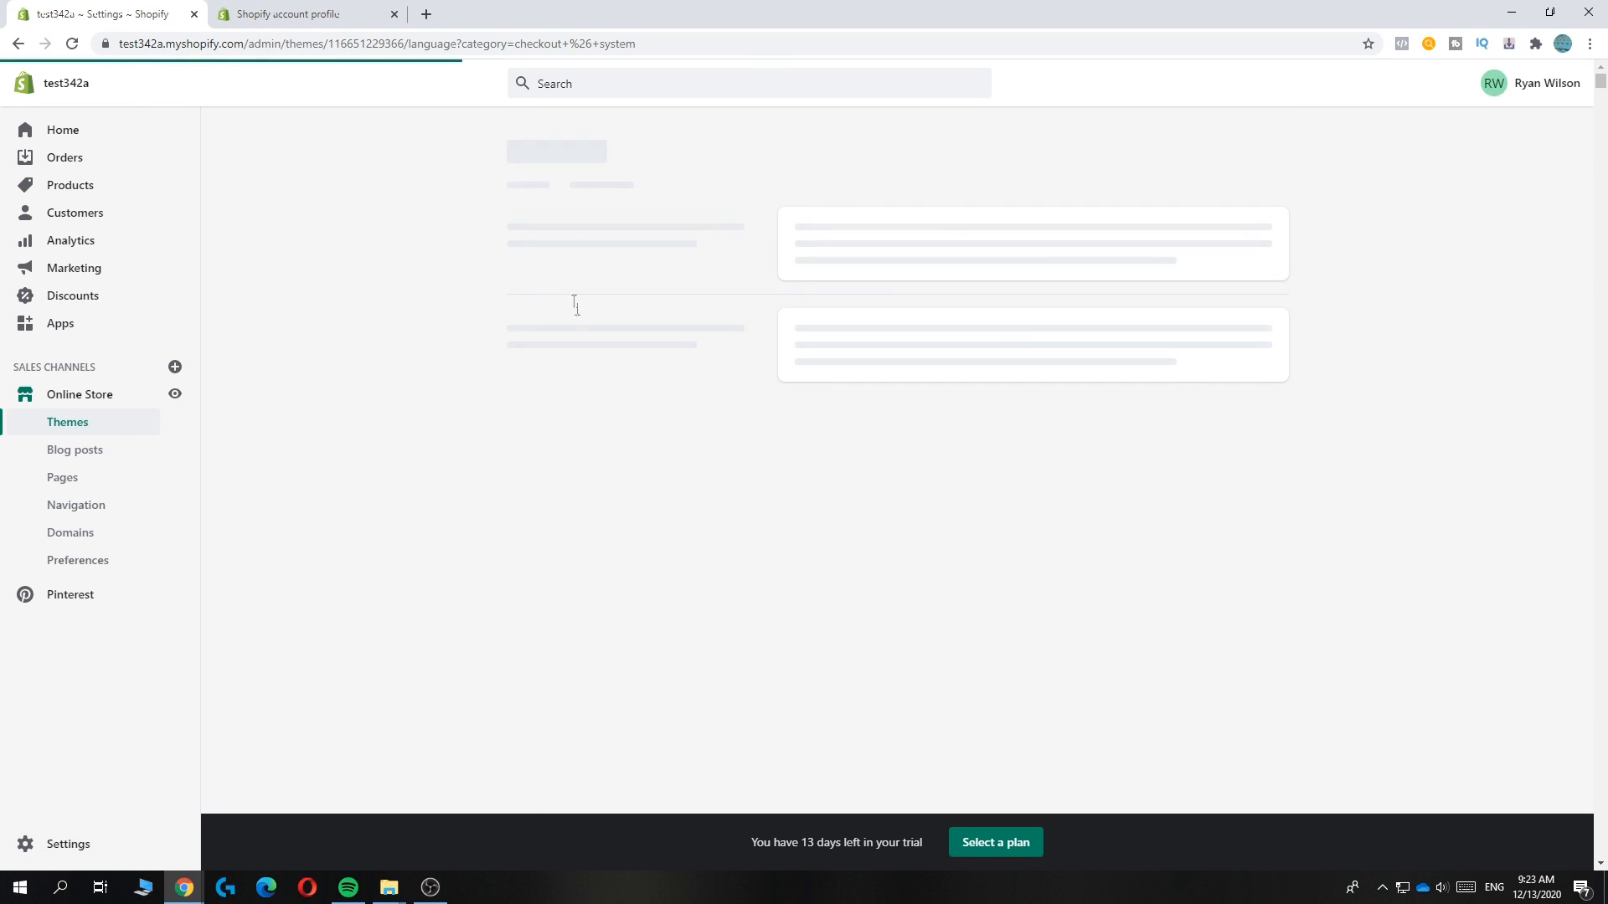
{"action": "mouse_move", "coordinate": [682, 338]}
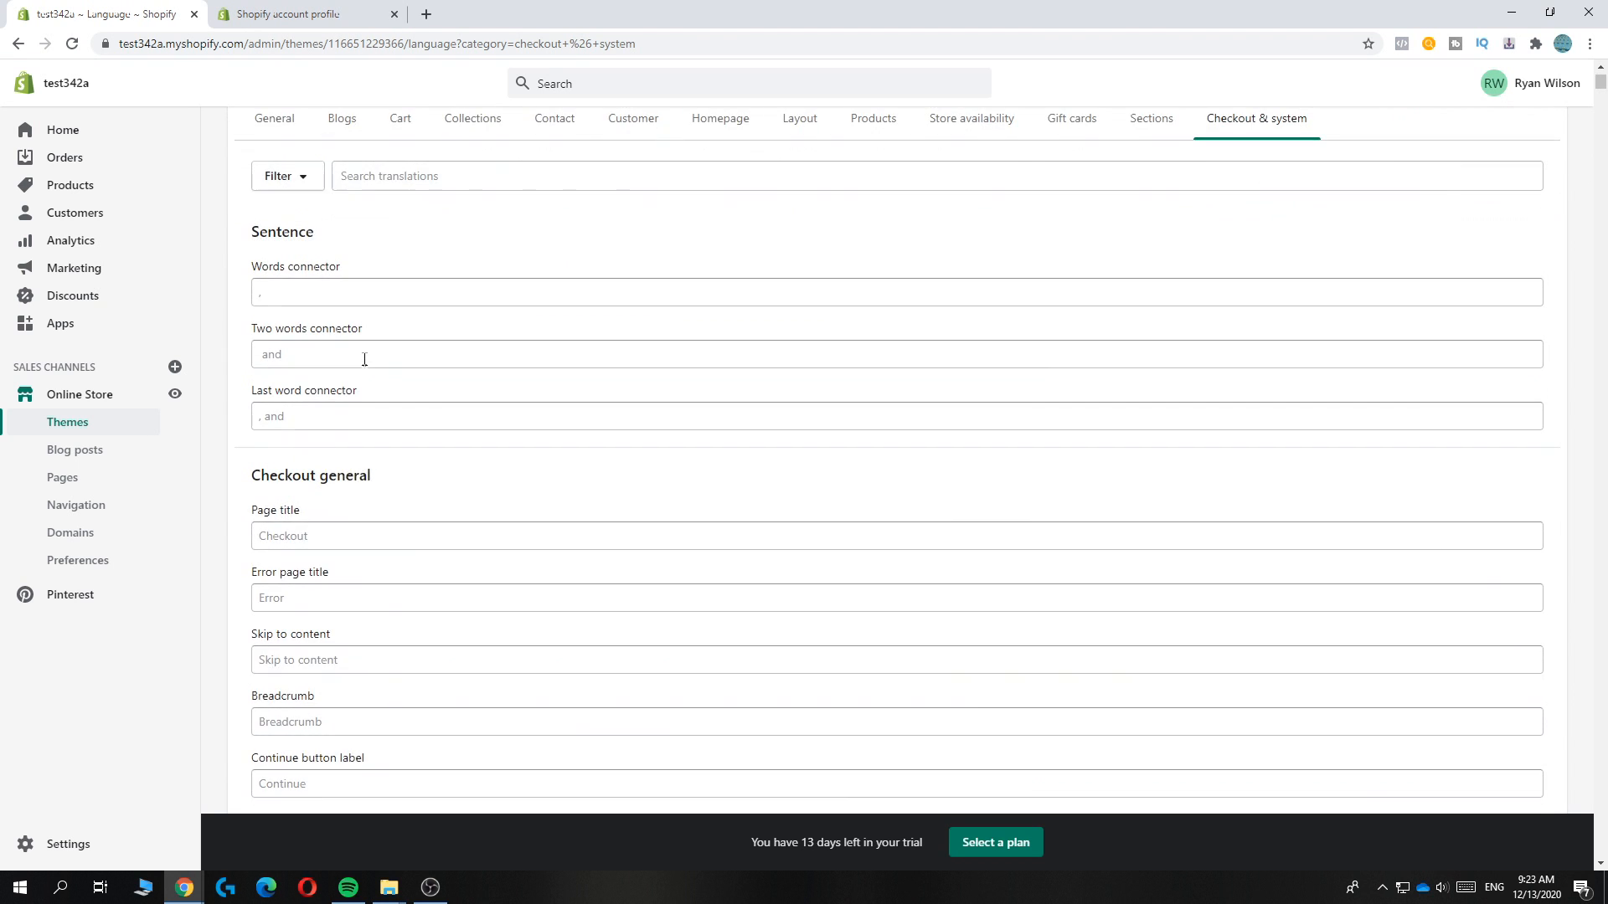
{"action": "scroll", "scroll_direction": "down", "scroll_amount": 3}
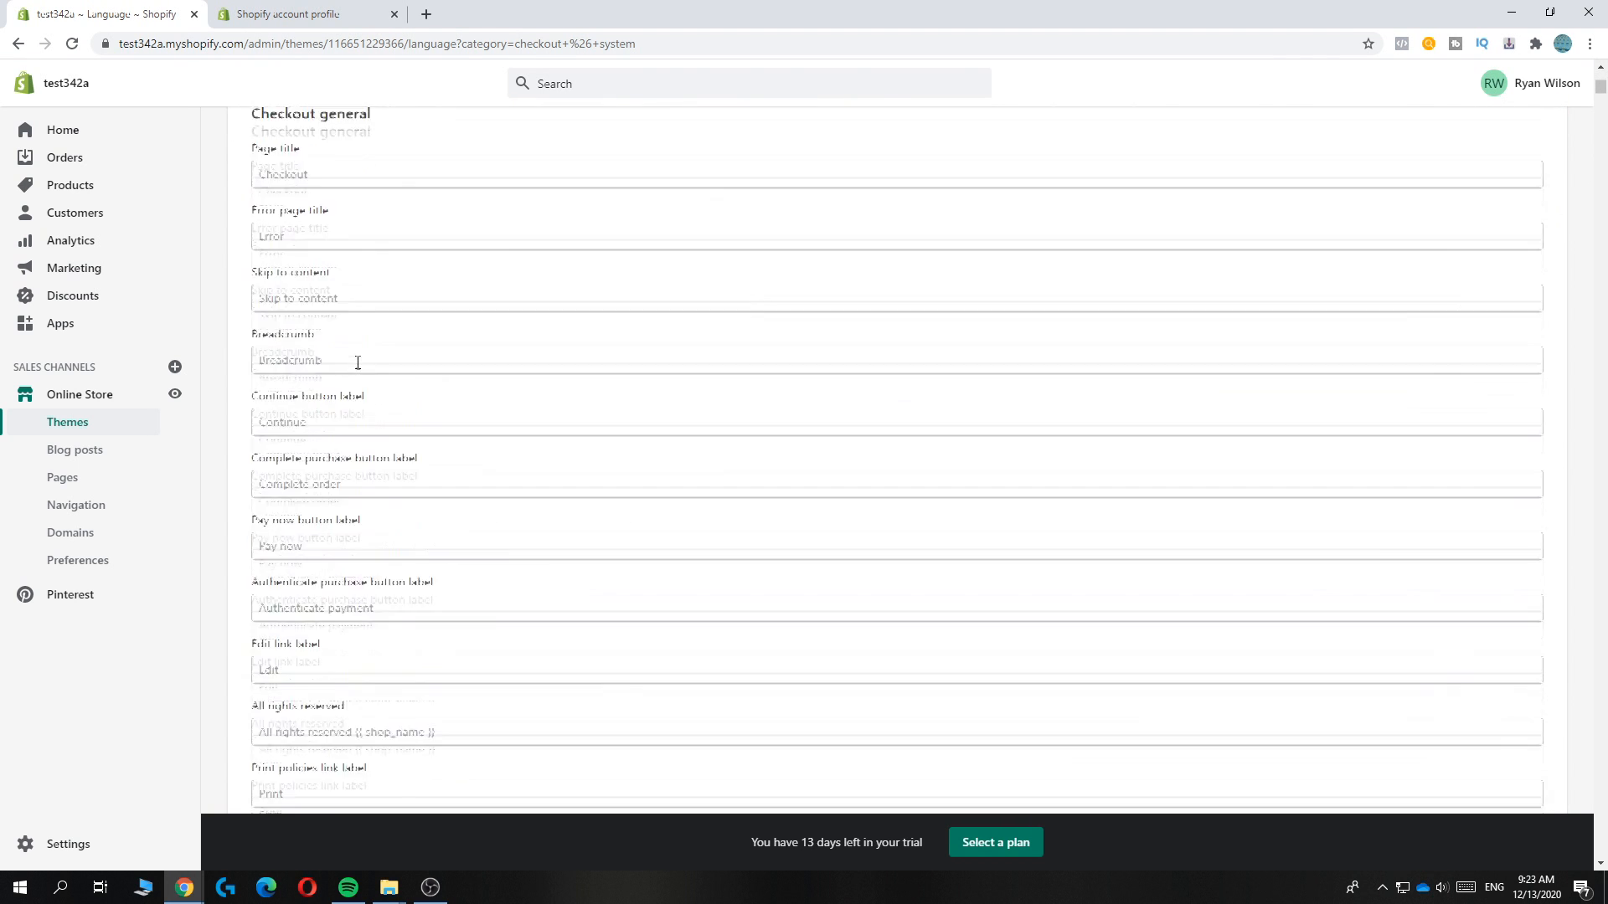
{"action": "scroll", "scroll_direction": "up", "scroll_amount": 3}
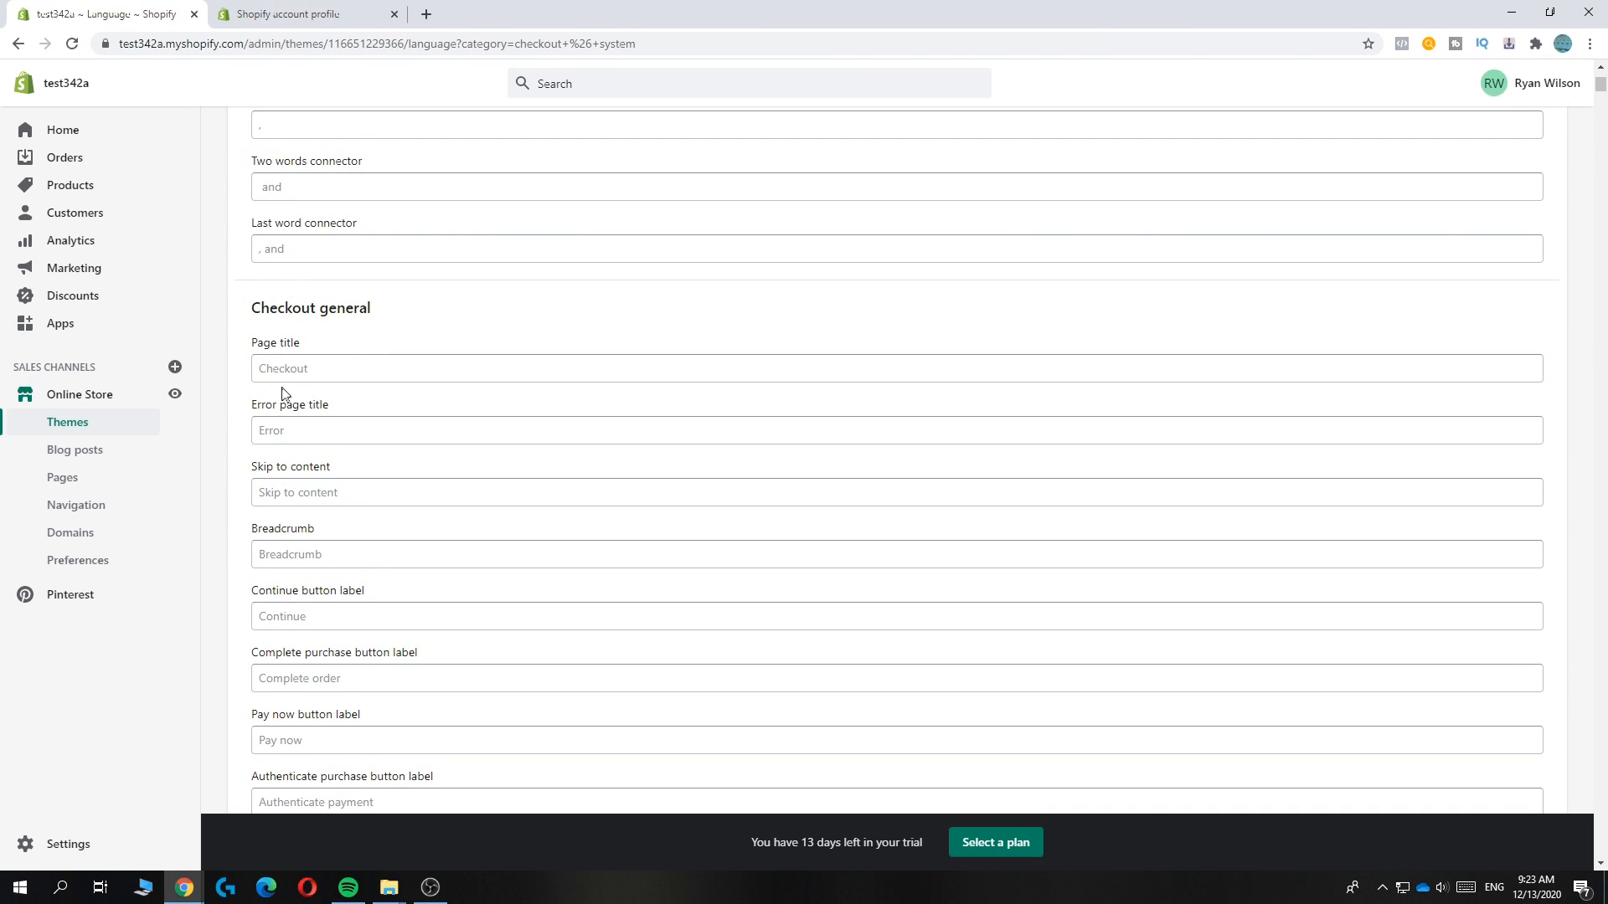
{"action": "mouse_move", "coordinate": [405, 347]}
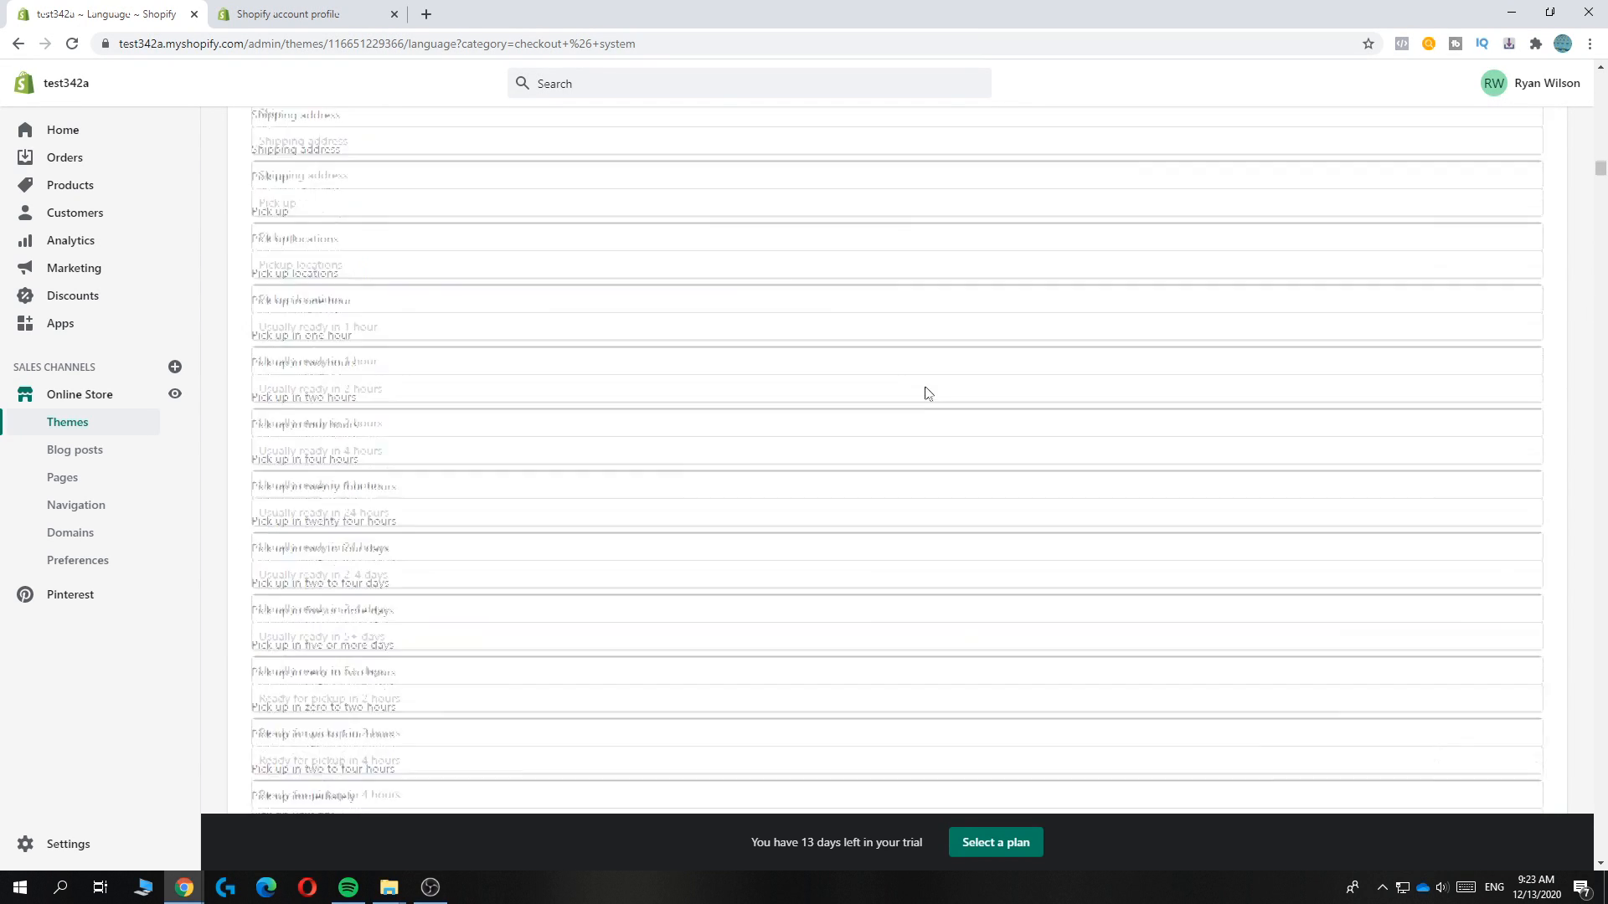
{"action": "scroll", "scroll_direction": "down", "scroll_amount": 3}
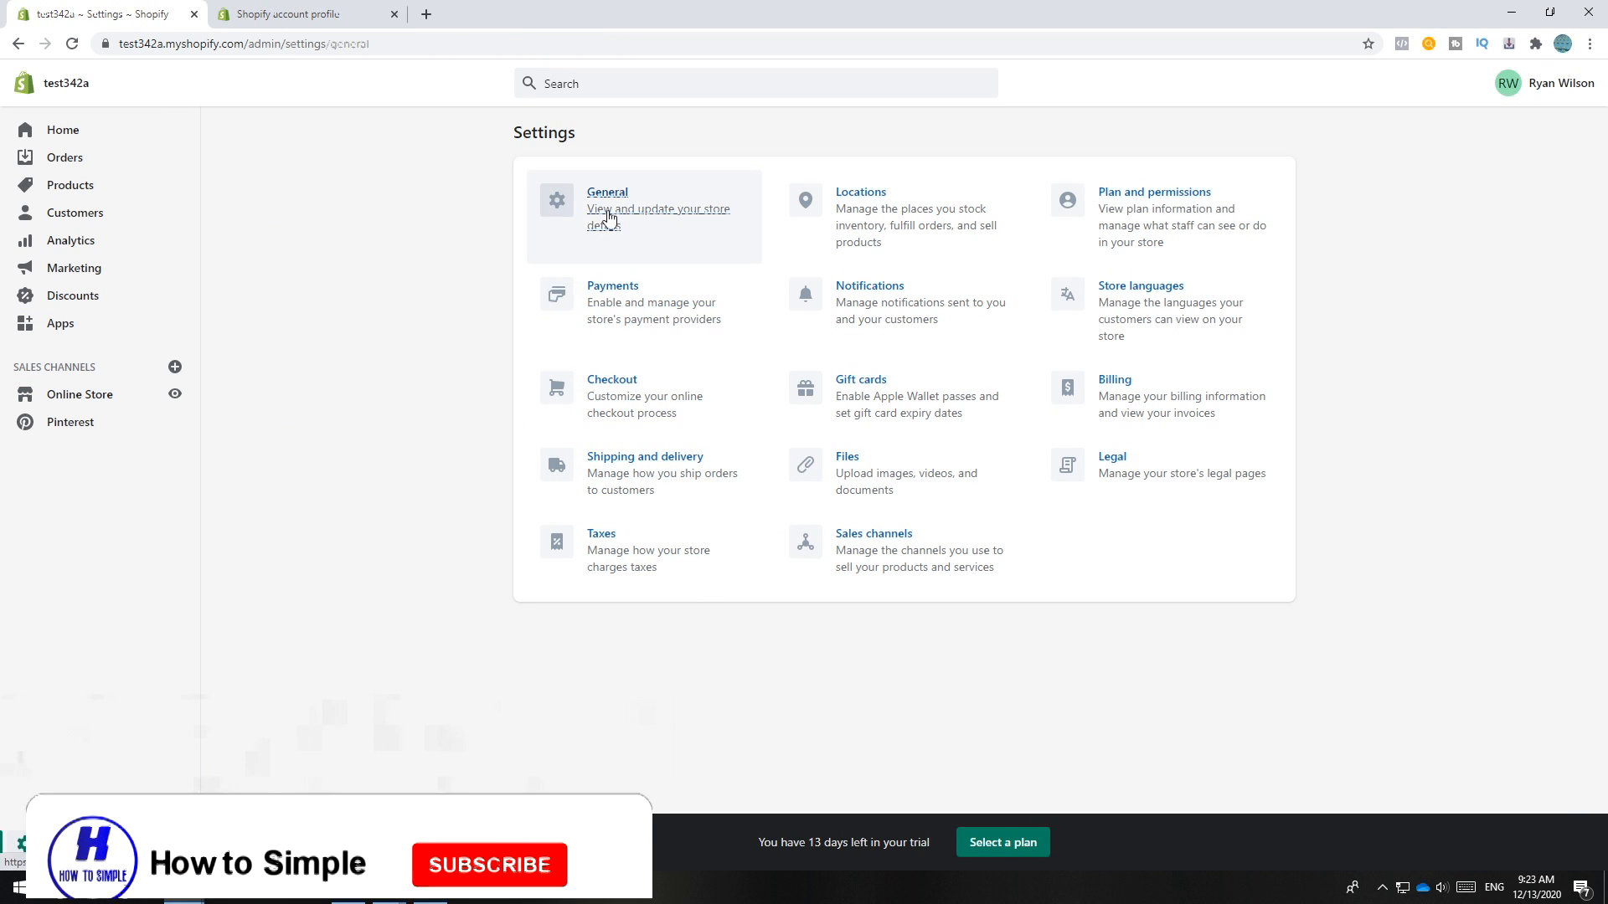
Step: View the General store settings, then browse the admin Home dashboard
{"action": "left_click", "coordinate": [607, 209]}
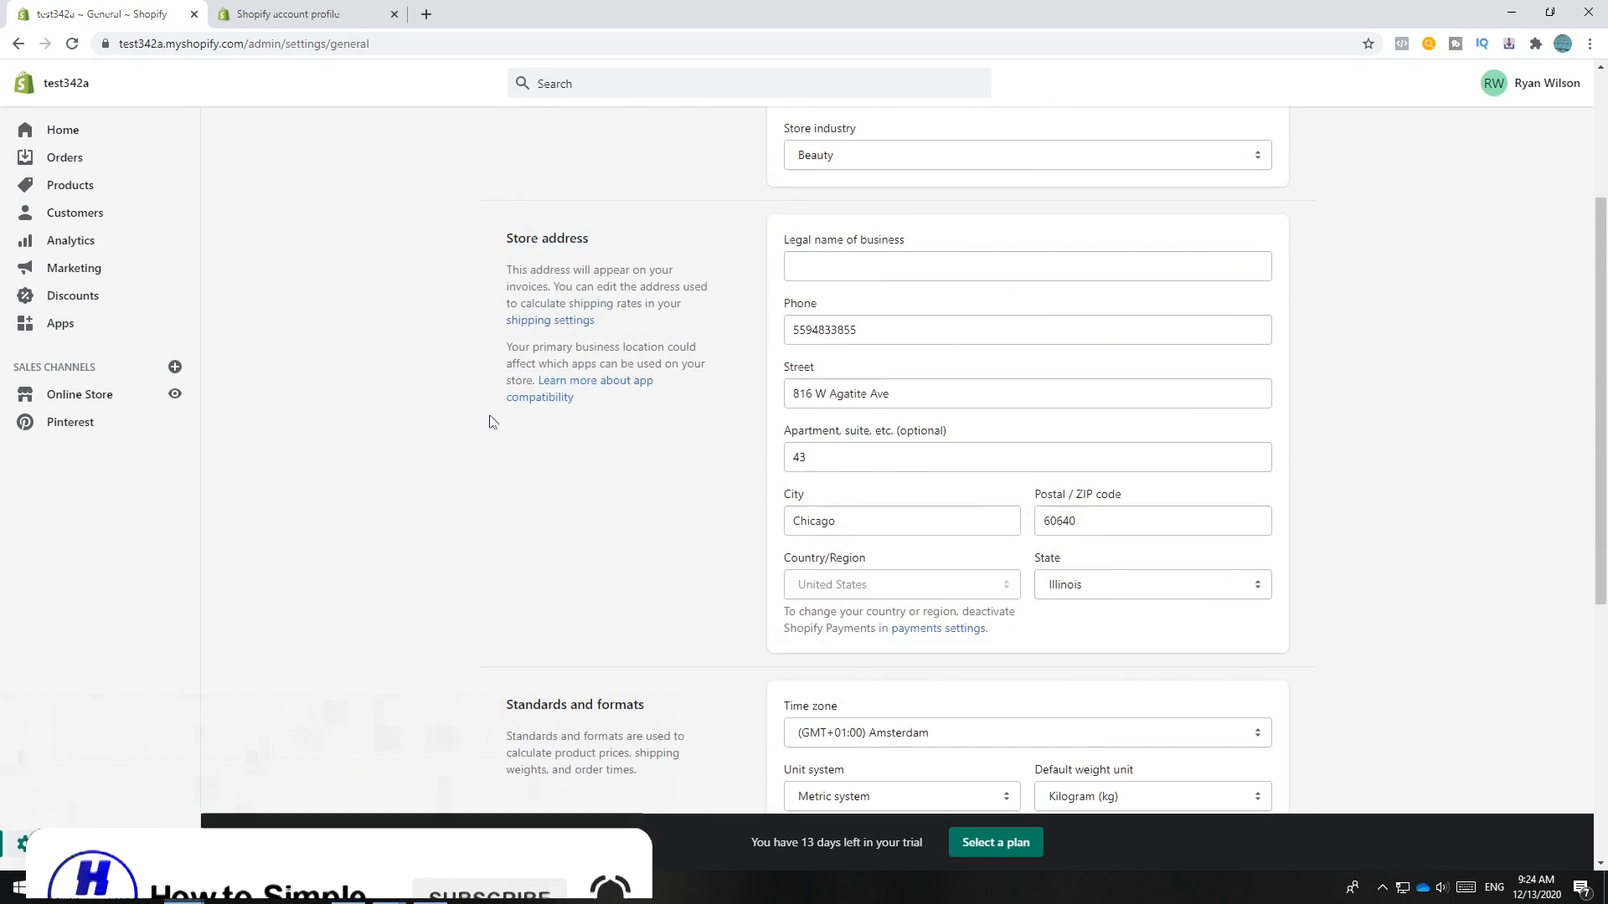
{"action": "left_click", "coordinate": [63, 129]}
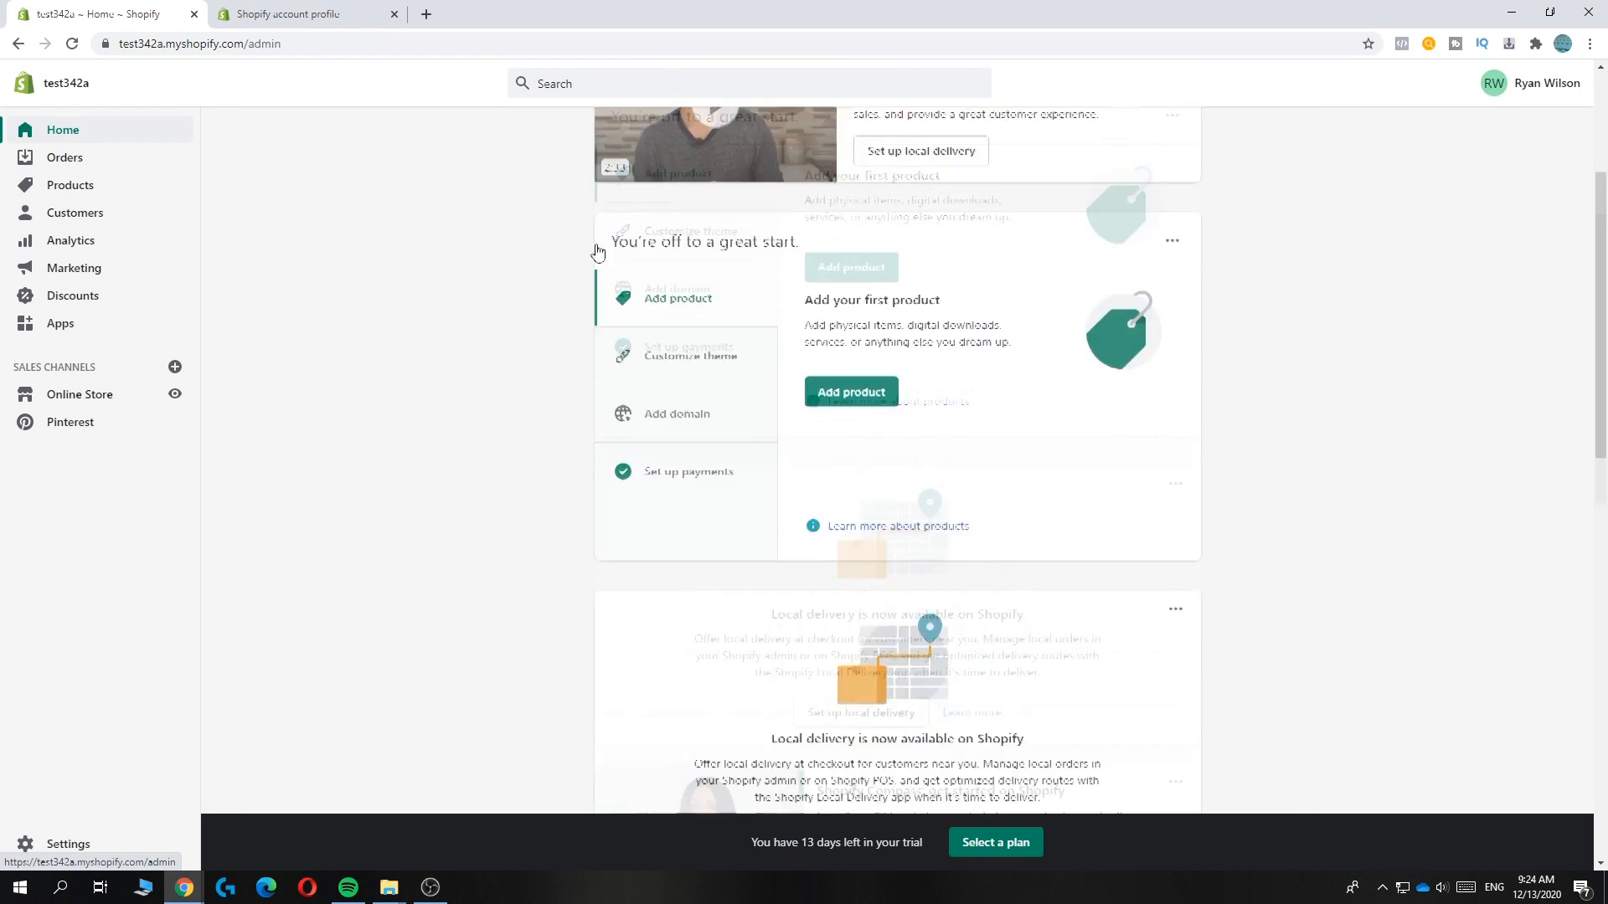
{"action": "scroll", "scroll_direction": "down", "scroll_amount": 3}
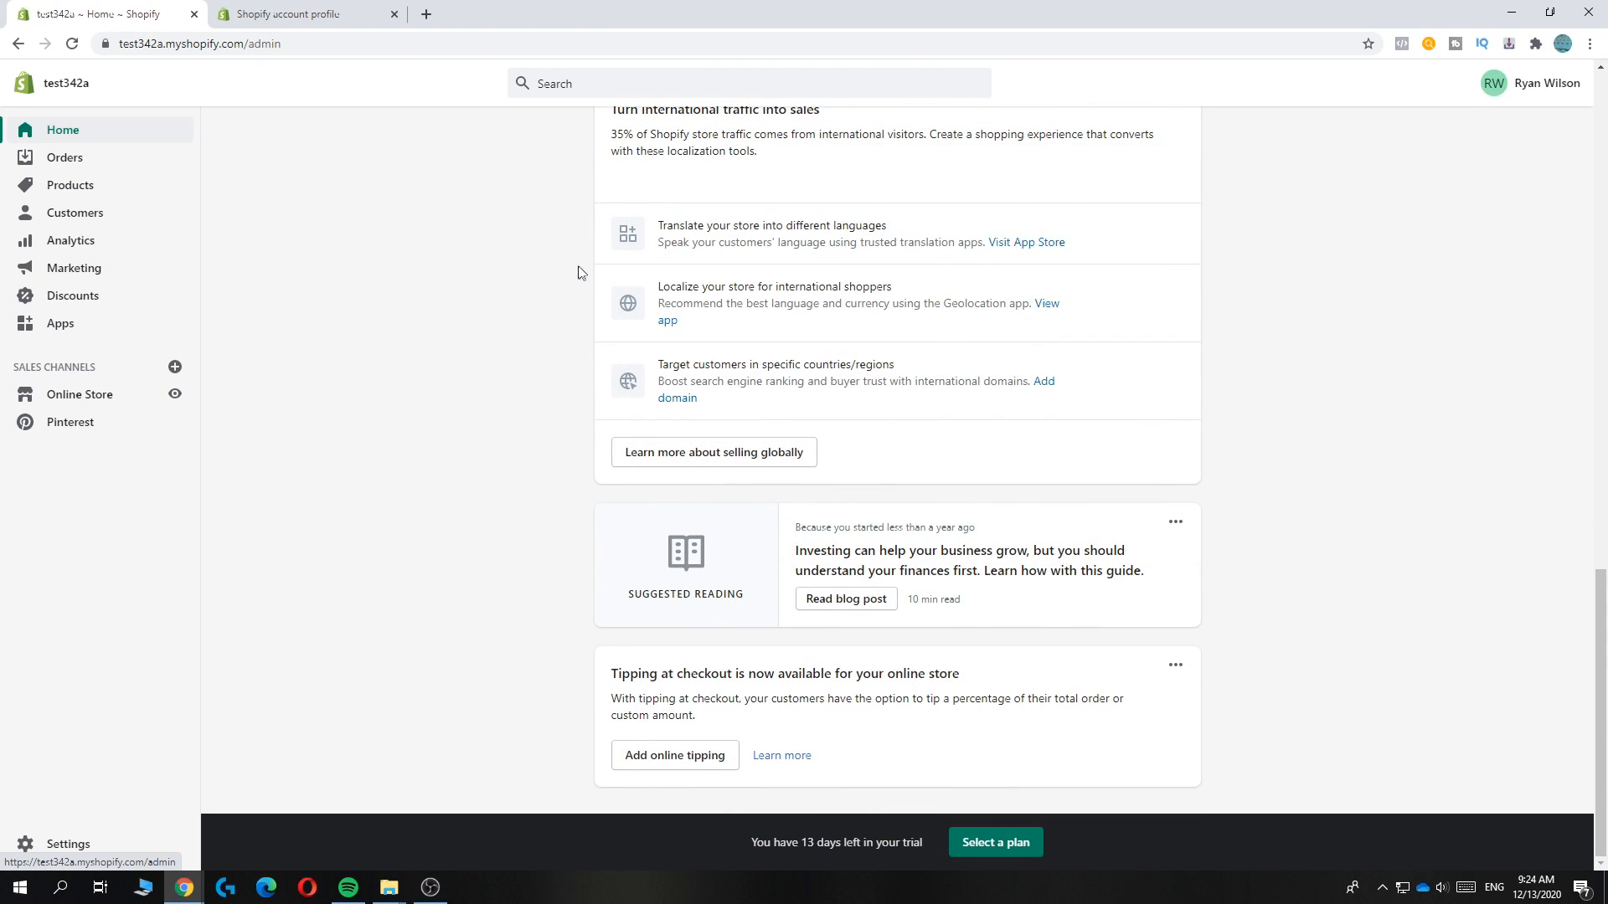
{"action": "scroll", "scroll_direction": "up", "scroll_amount": 3}
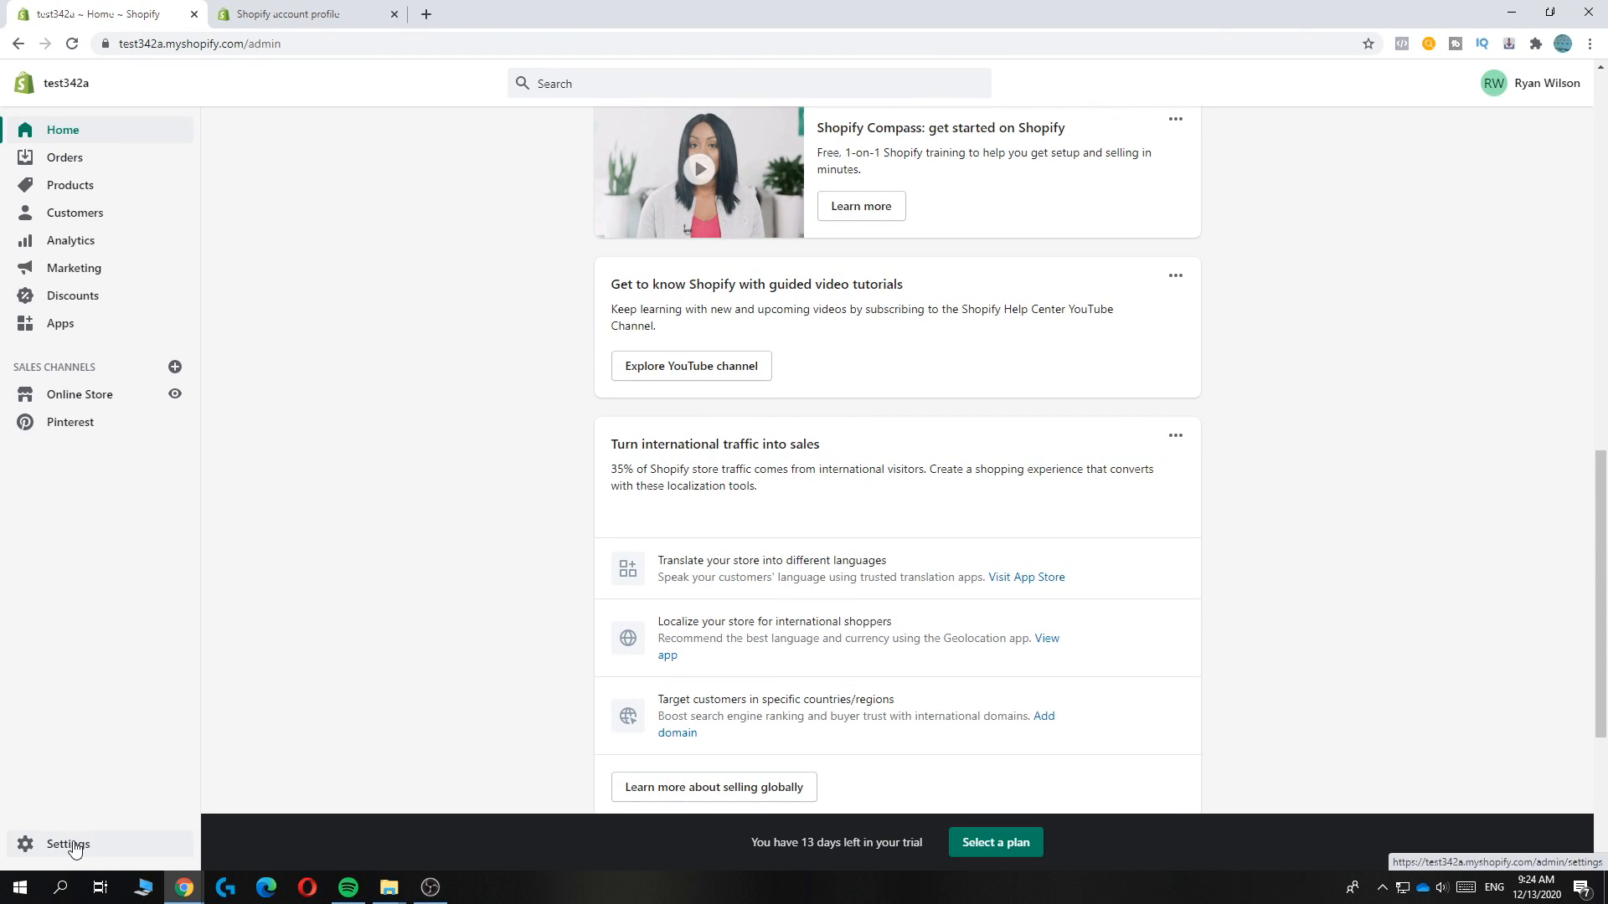
Step: Reopen Settings > Checkout and launch Manage checkout language again
{"action": "left_click", "coordinate": [67, 844]}
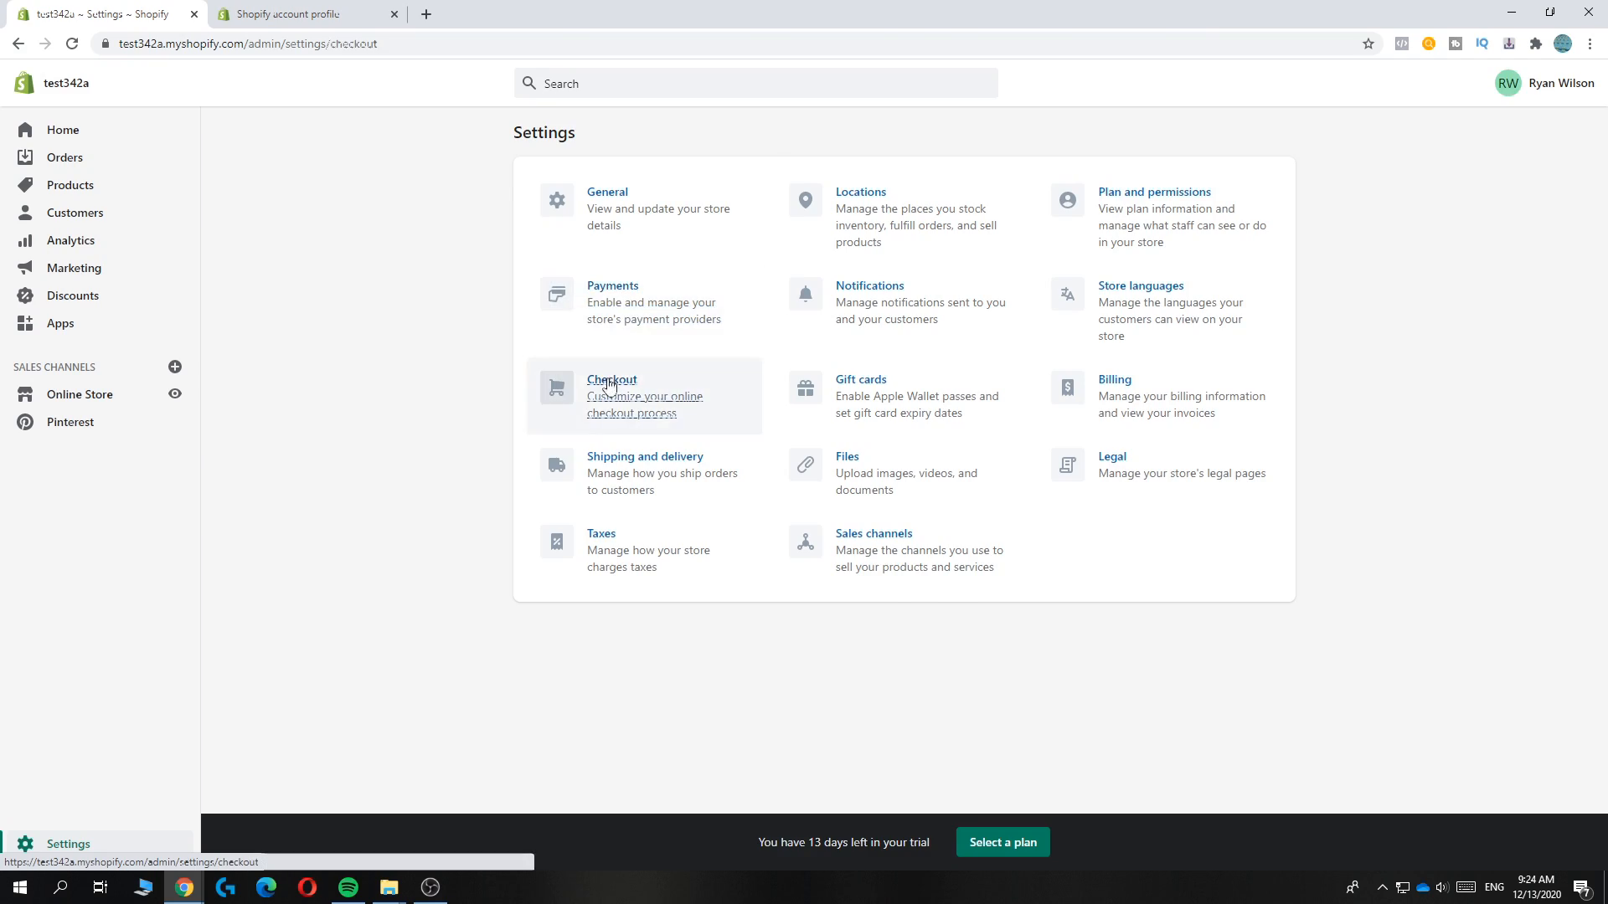
{"action": "left_click", "coordinate": [611, 380]}
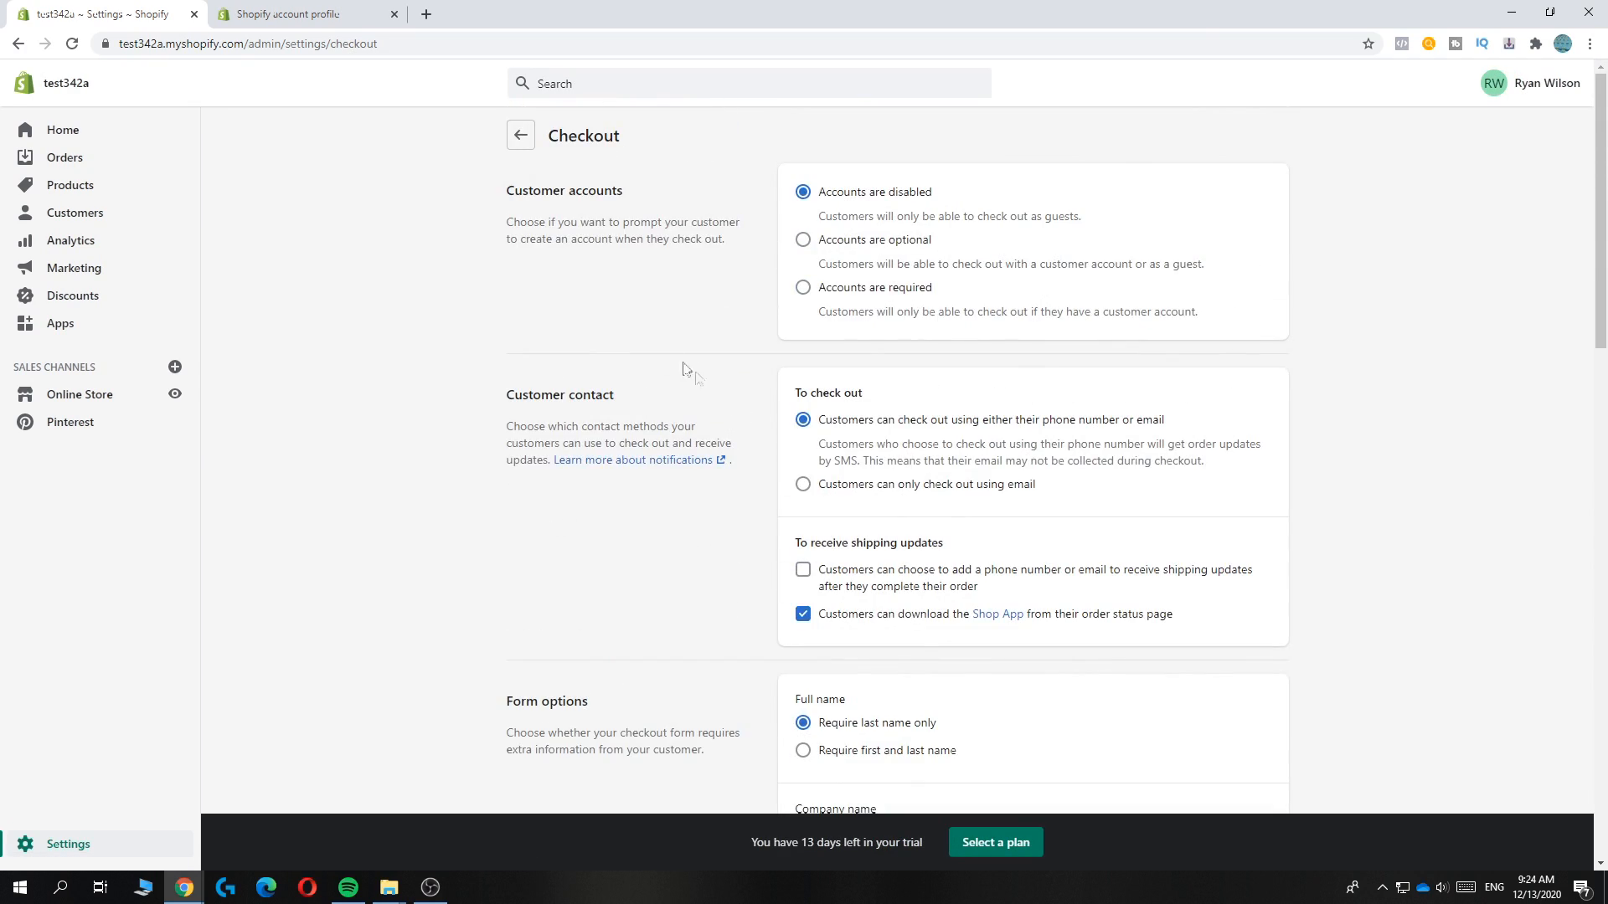
{"action": "scroll", "scroll_direction": "down", "scroll_amount": 3}
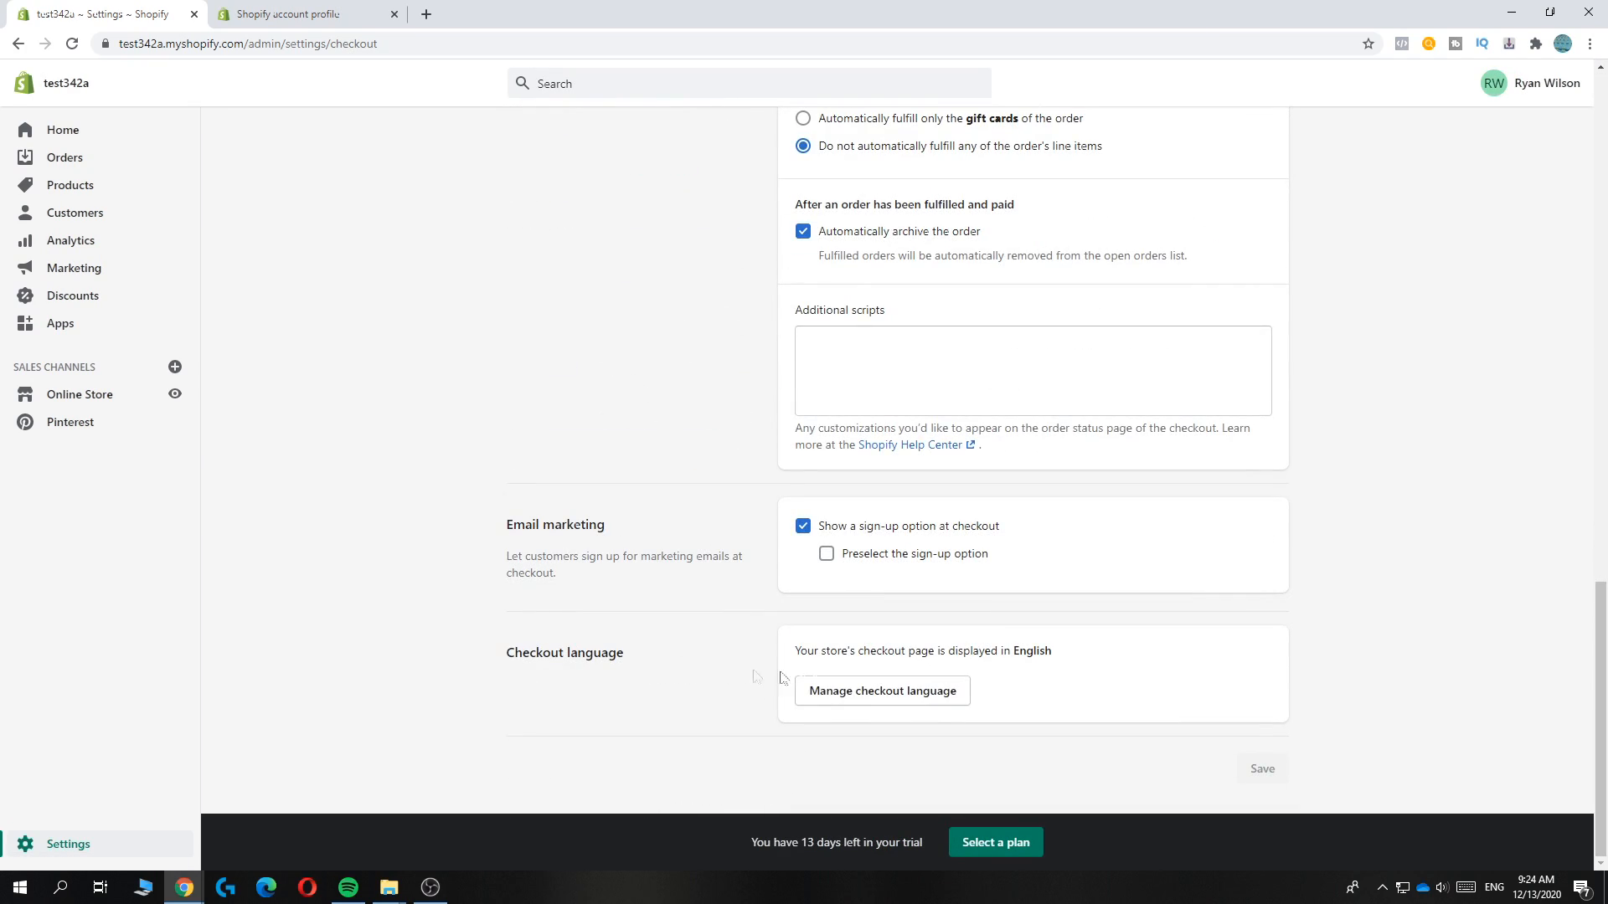
{"action": "left_click", "coordinate": [880, 690]}
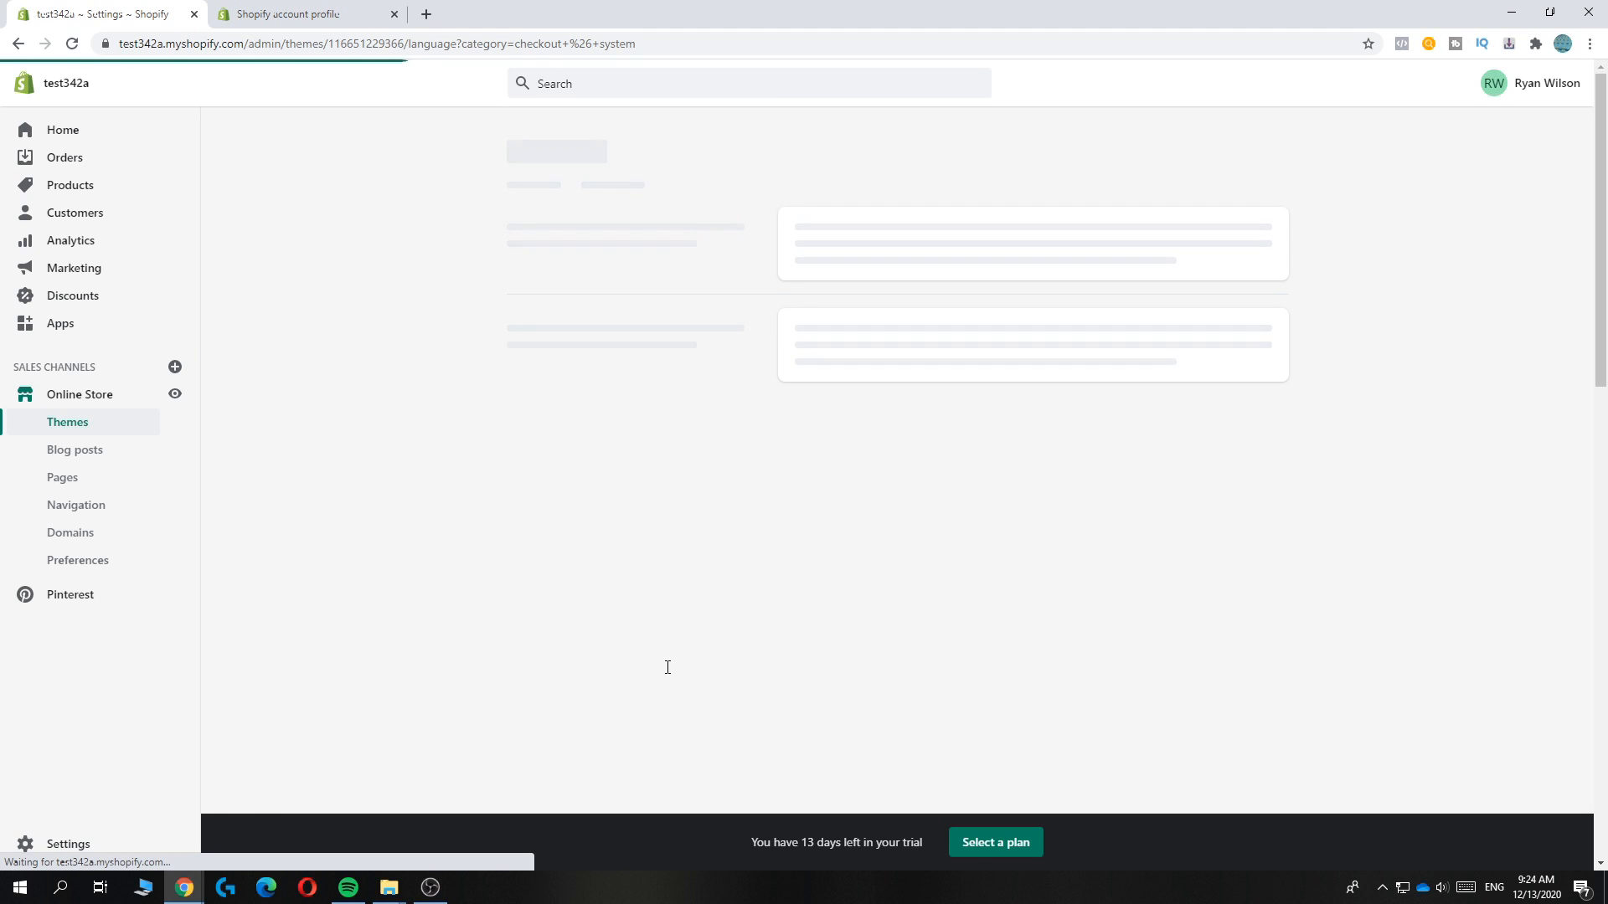
{"action": "mouse_move", "coordinate": [347, 493]}
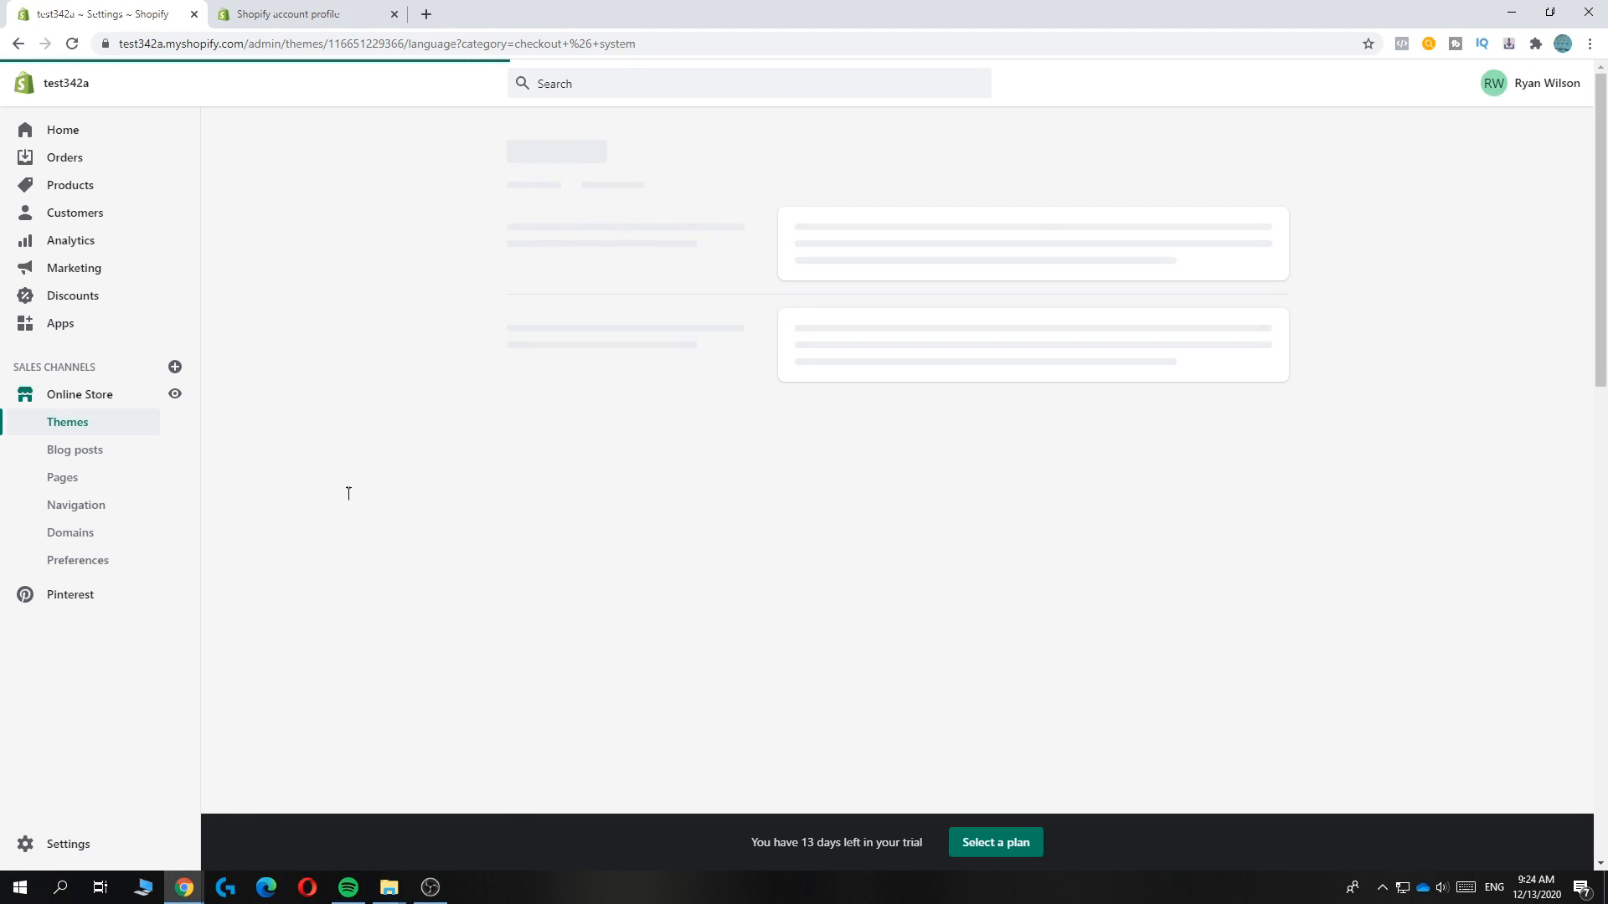
{"action": "mouse_move", "coordinate": [333, 597]}
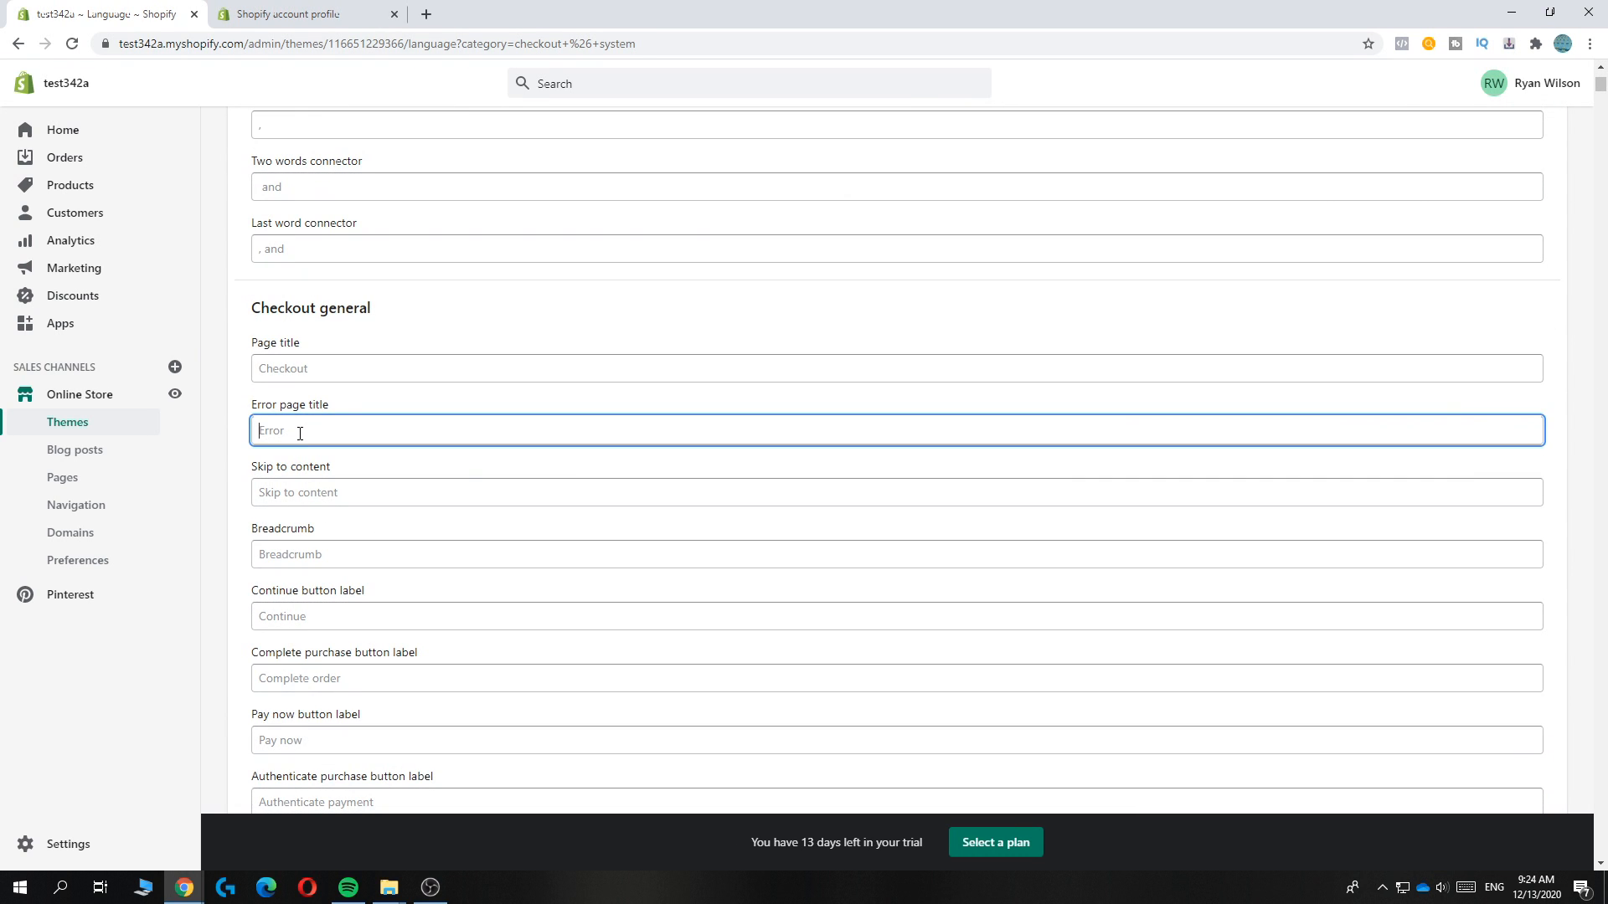
Step: Enter 'error' as the Error page title translation and scroll down the list
{"action": "type", "text": "error"}
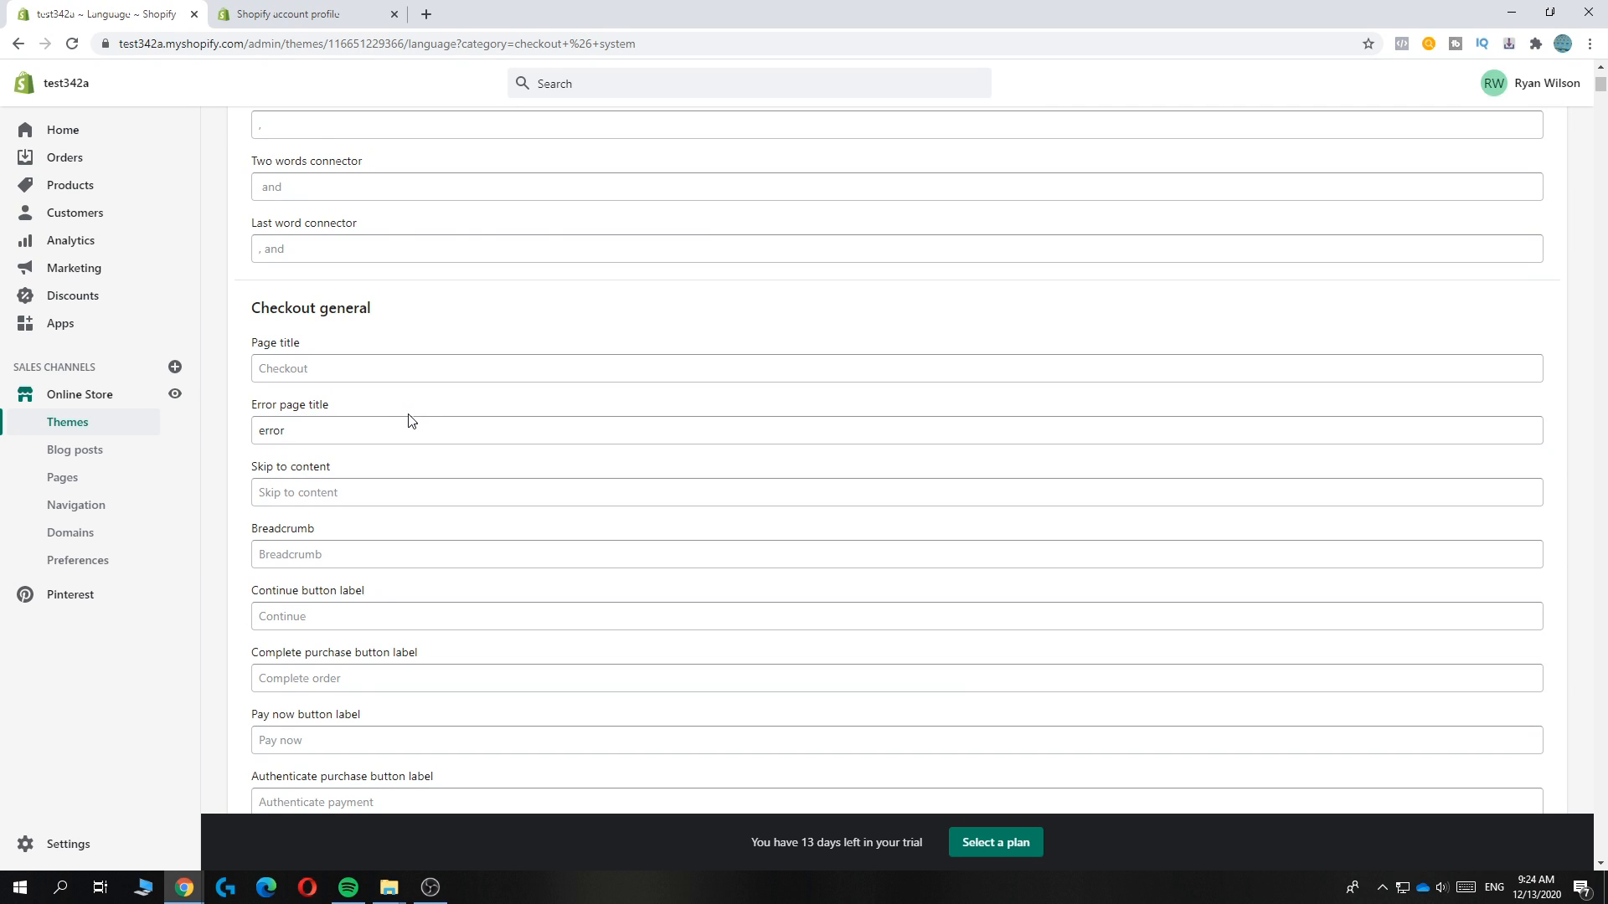
{"action": "scroll", "scroll_direction": "down", "scroll_amount": 3}
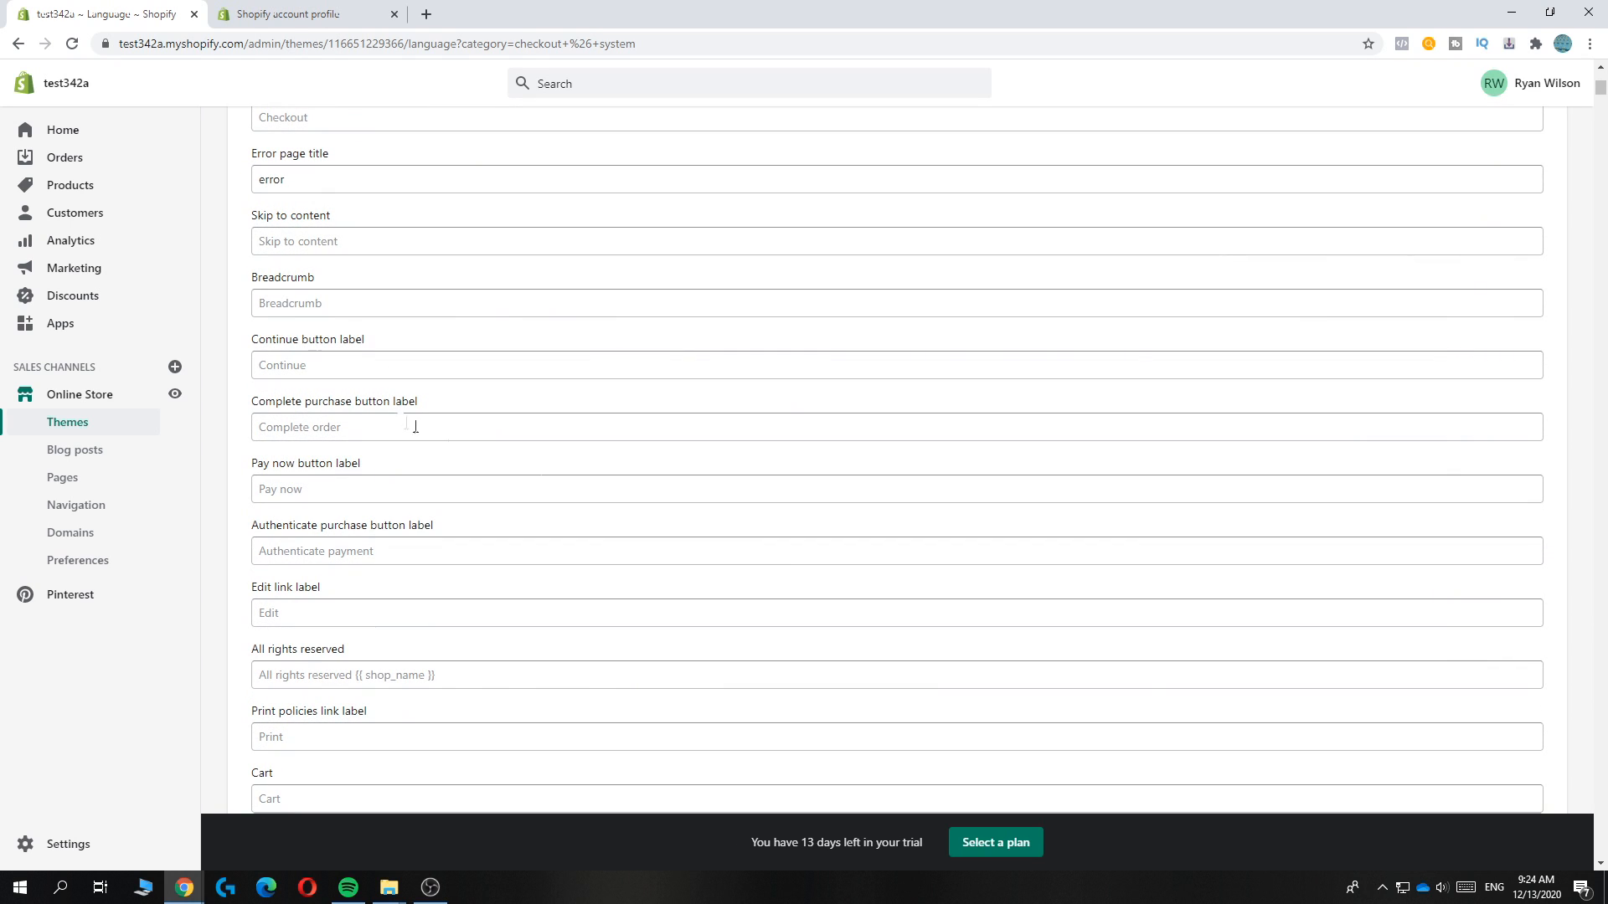
{"action": "mouse_move", "coordinate": [1087, 593]}
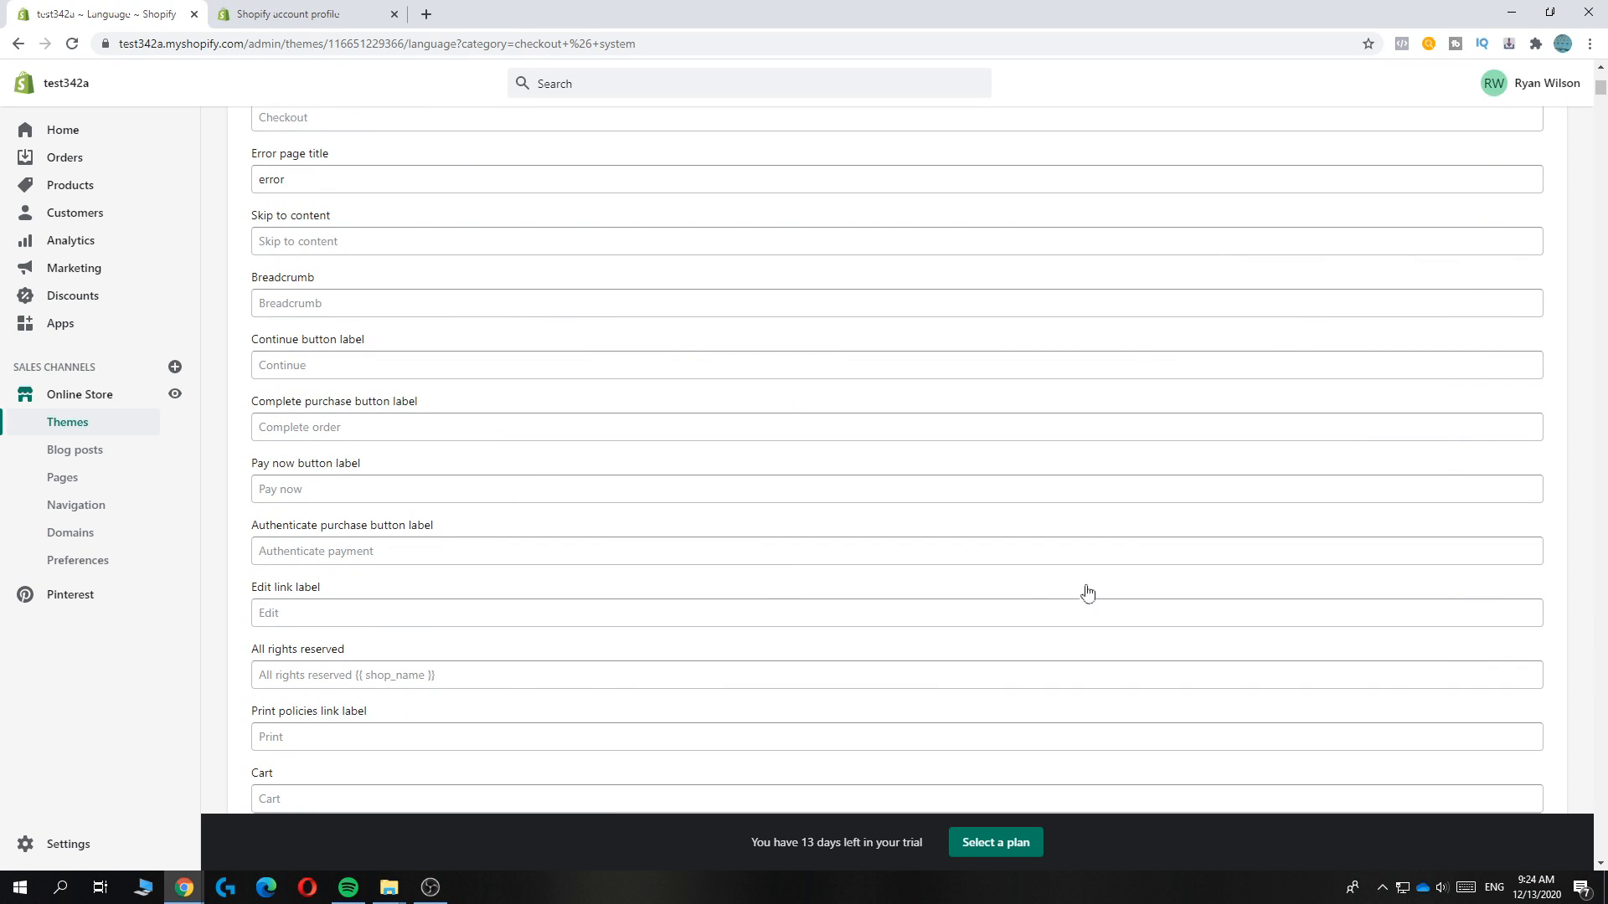